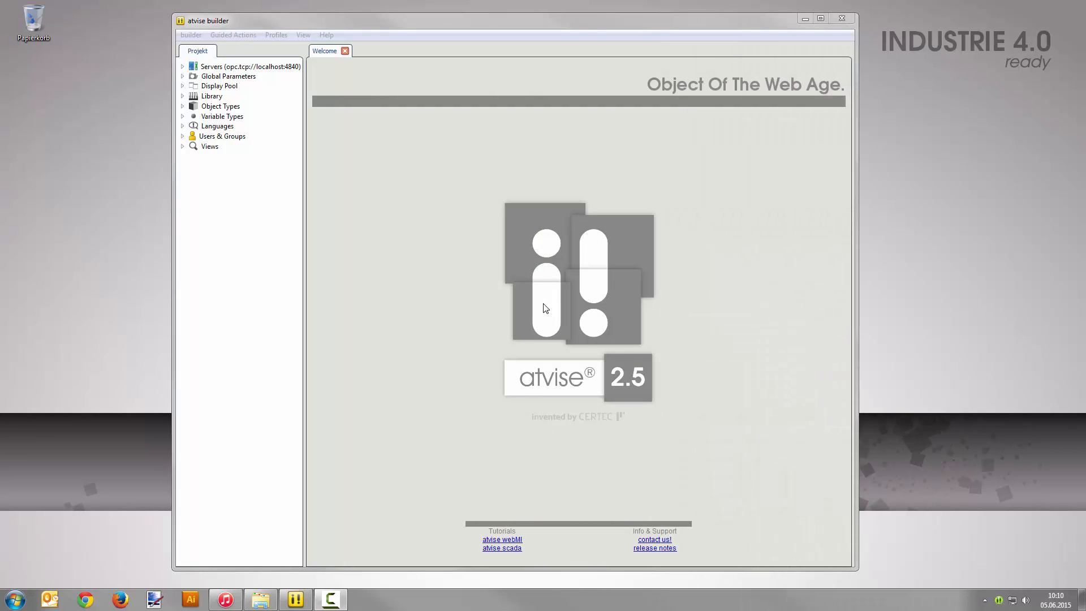
# Launch the OPC UA test server from the Start menu search for 'opc ua'
pyautogui.click(12, 602)
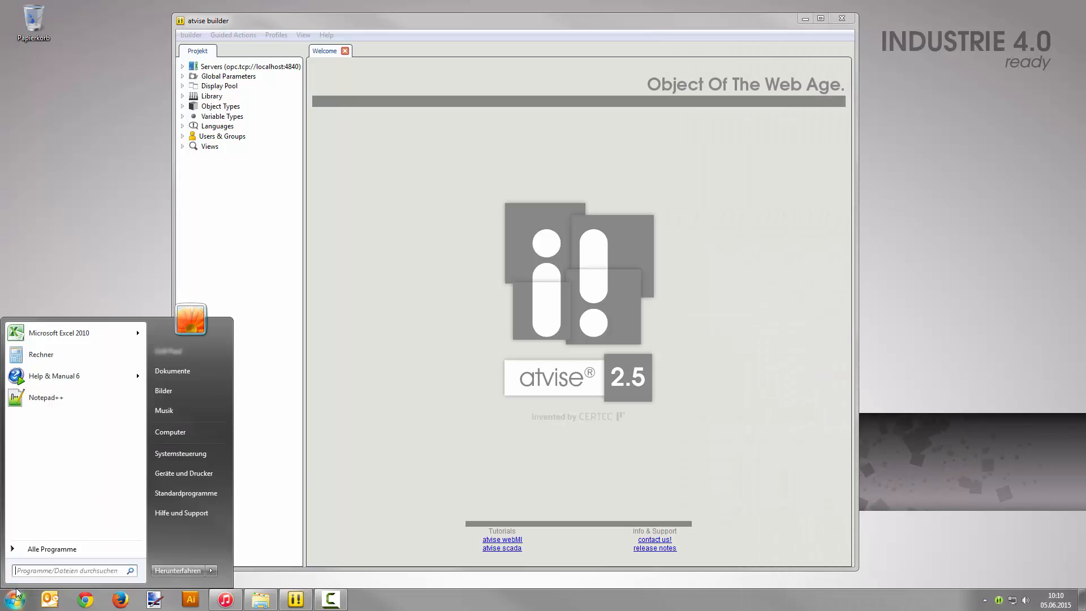
pyautogui.write('opc ua')
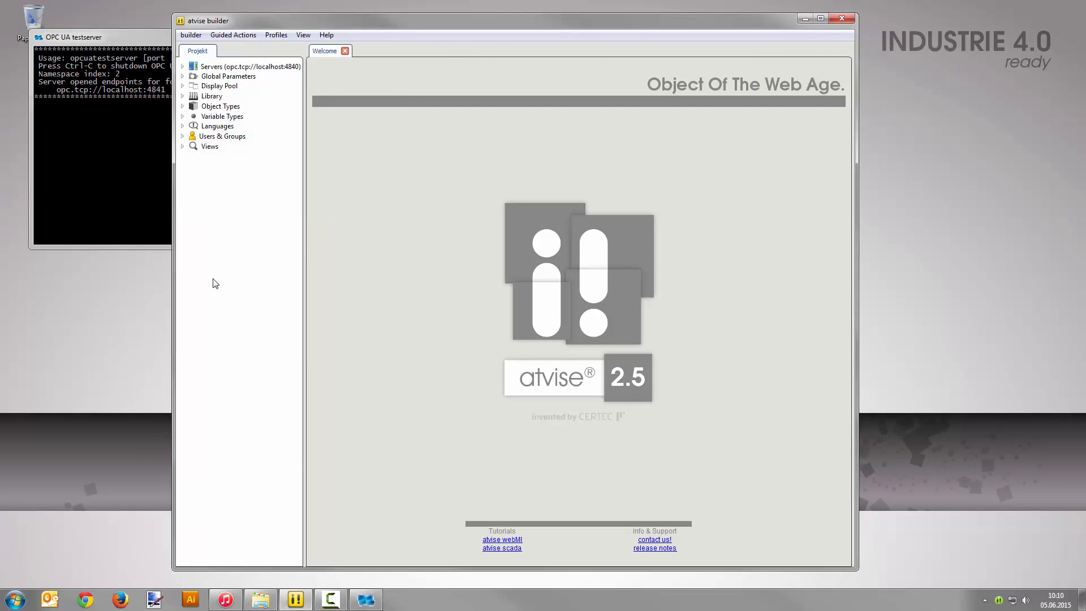
# Add an OpcUa data source Testserver at opc.tcp://localhost:4841 under My Server
pyautogui.click(183, 66)
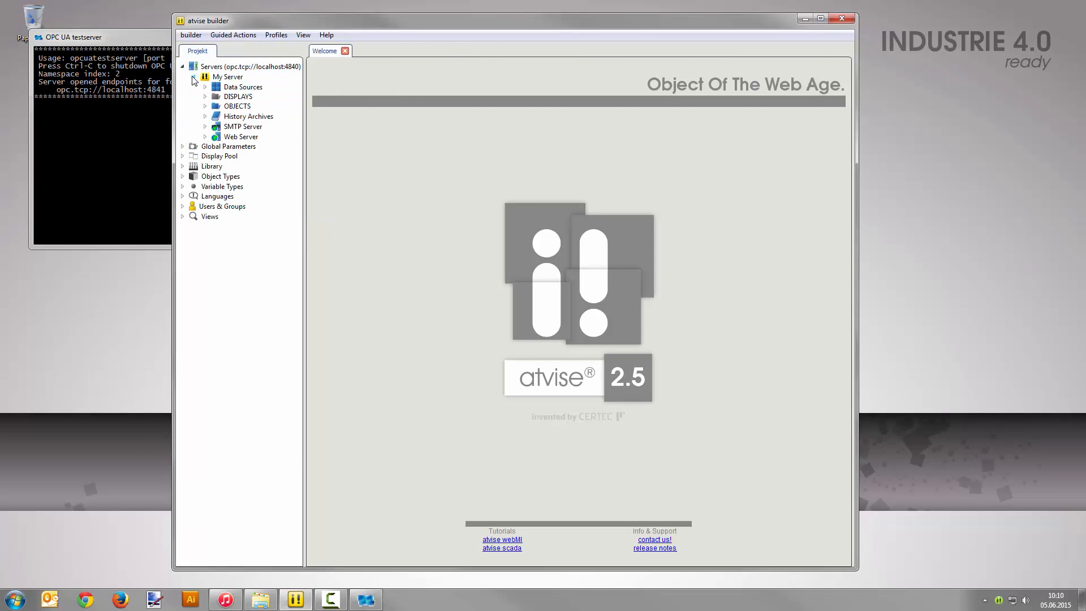
pyautogui.rightClick(242, 86)
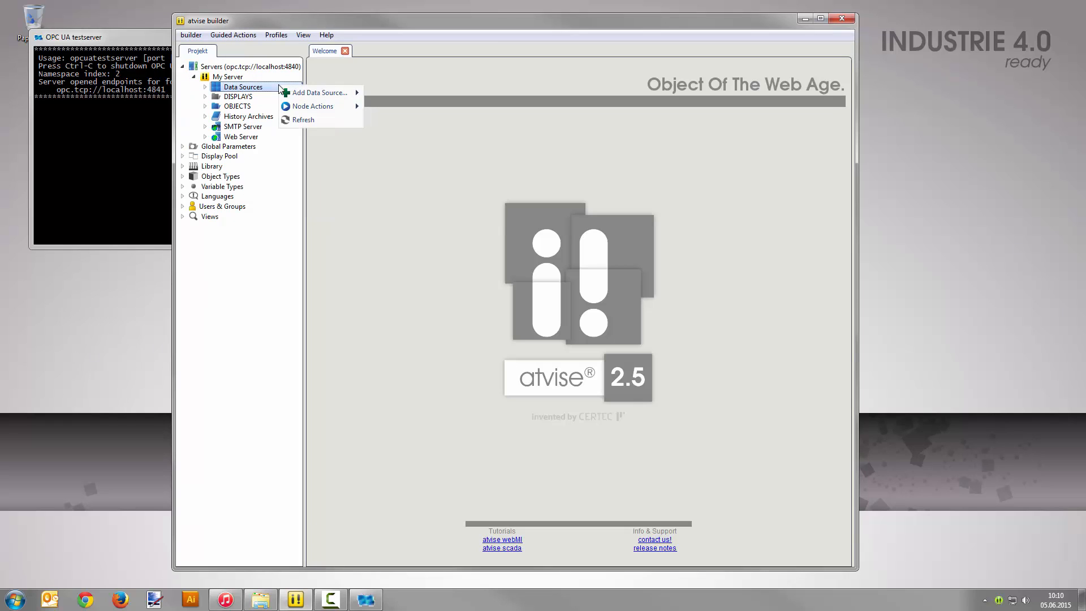
pyautogui.moveTo(319, 92)
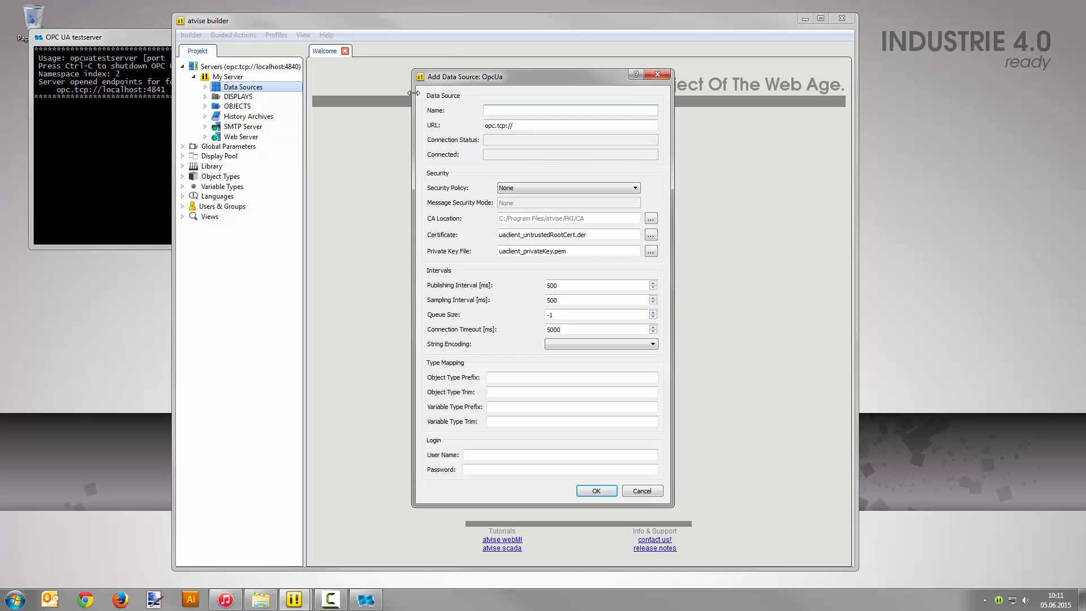
pyautogui.write('Testserver')
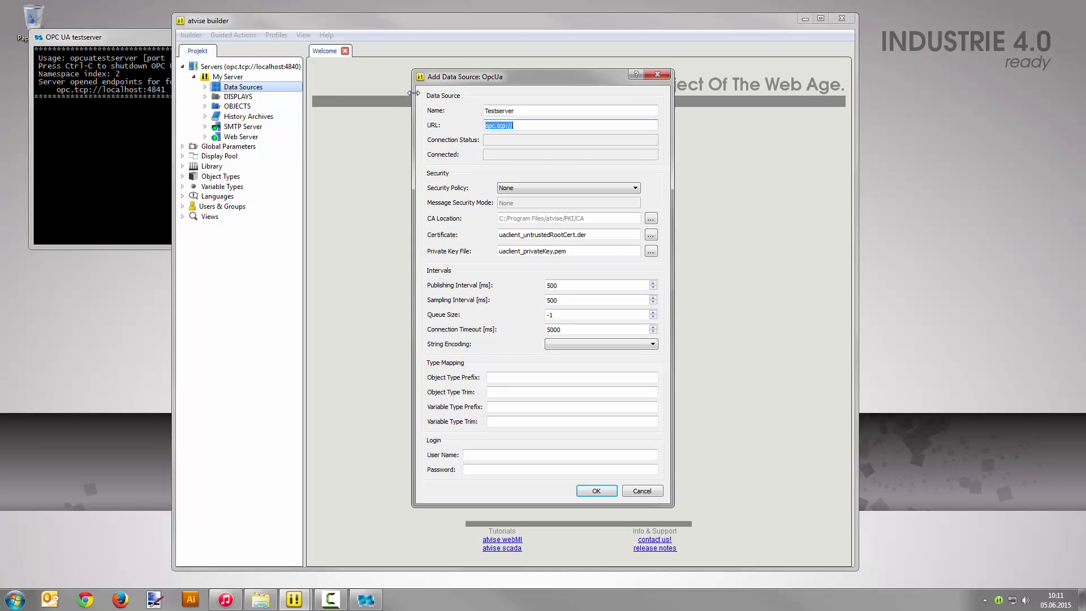
pyautogui.write('opc.tcp://localhost:4841')
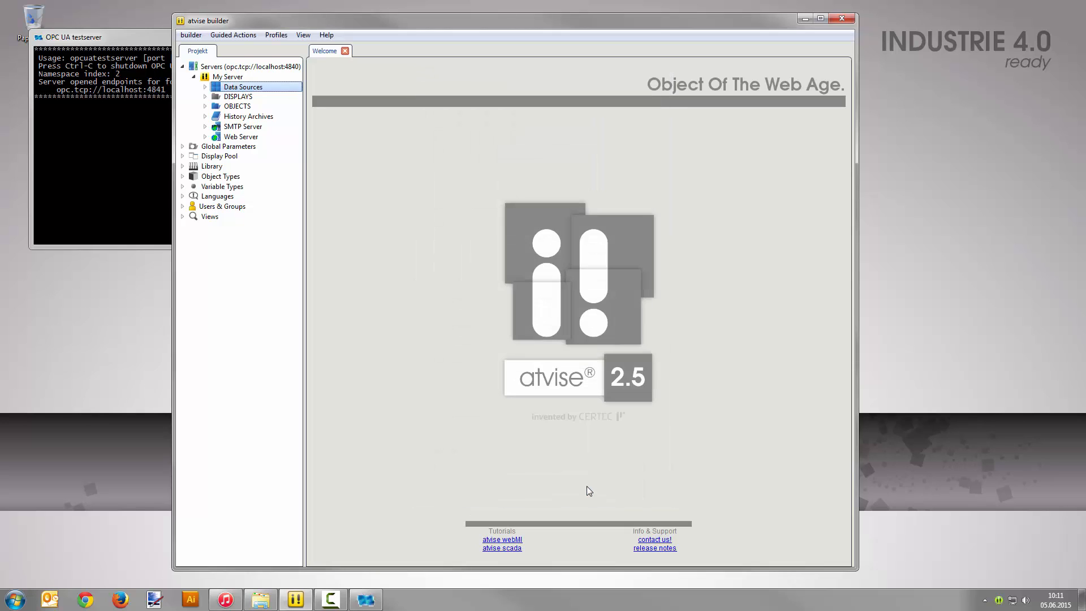
pyautogui.moveTo(371, 286)
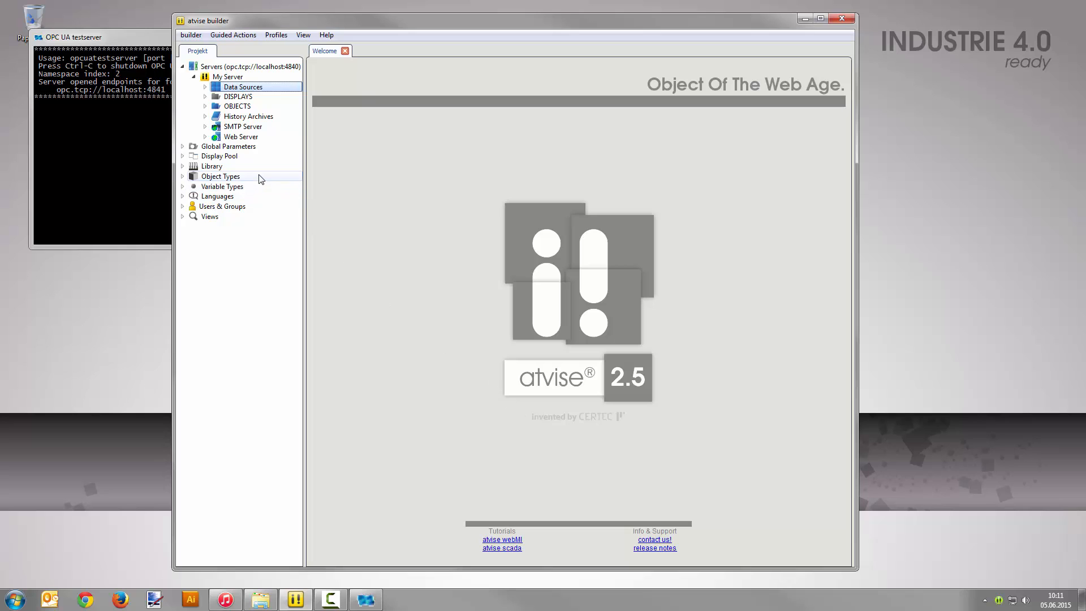
# Add a new Object Type node named LightType under Object Types
pyautogui.rightClick(220, 175)
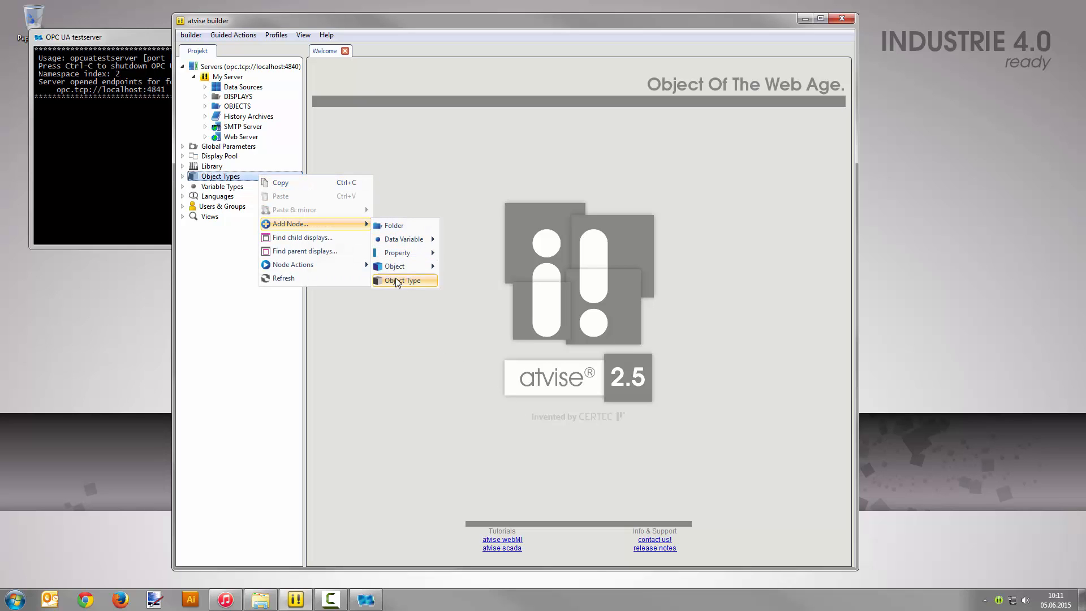
pyautogui.click(402, 281)
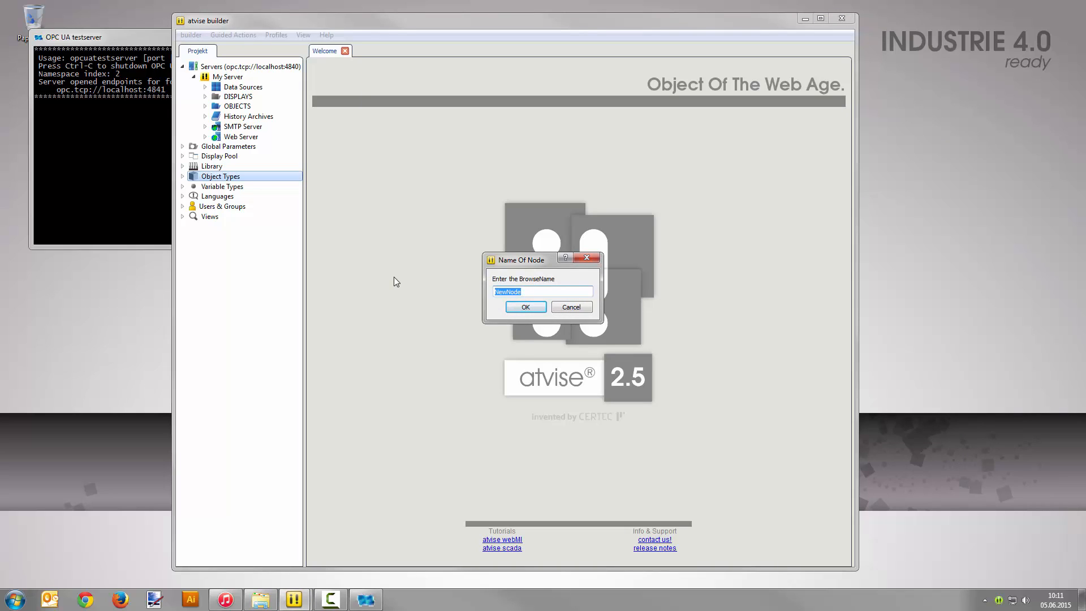
pyautogui.write('Light')
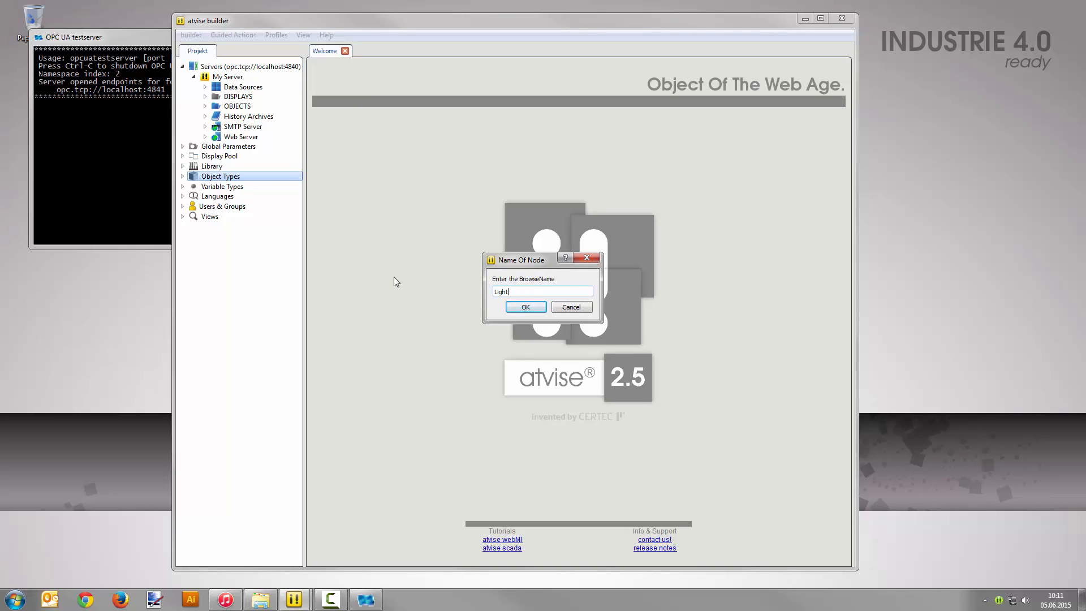
pyautogui.write('Type')
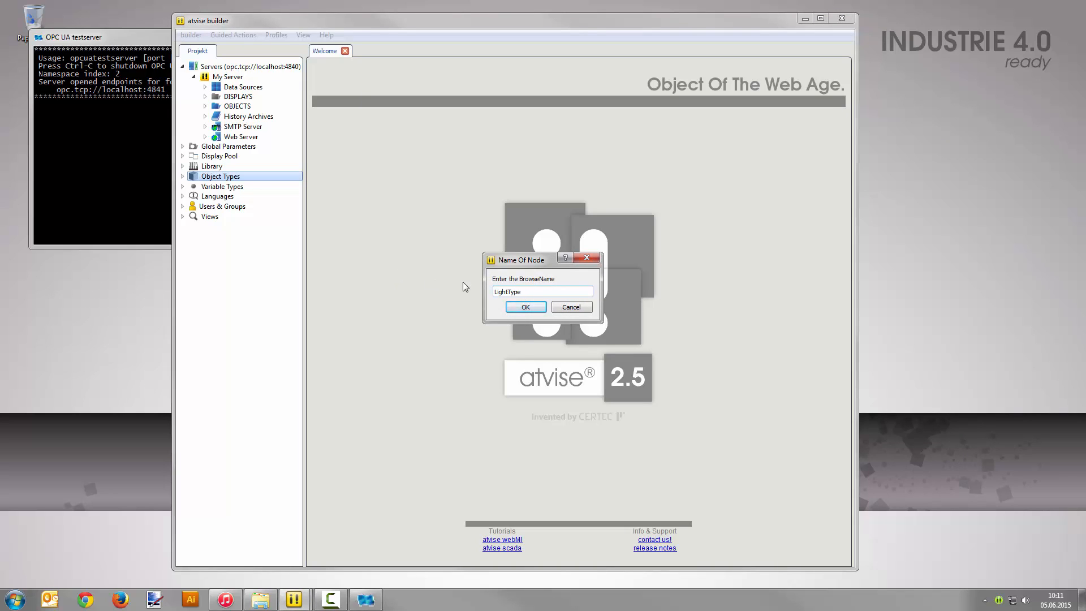
pyautogui.click(525, 306)
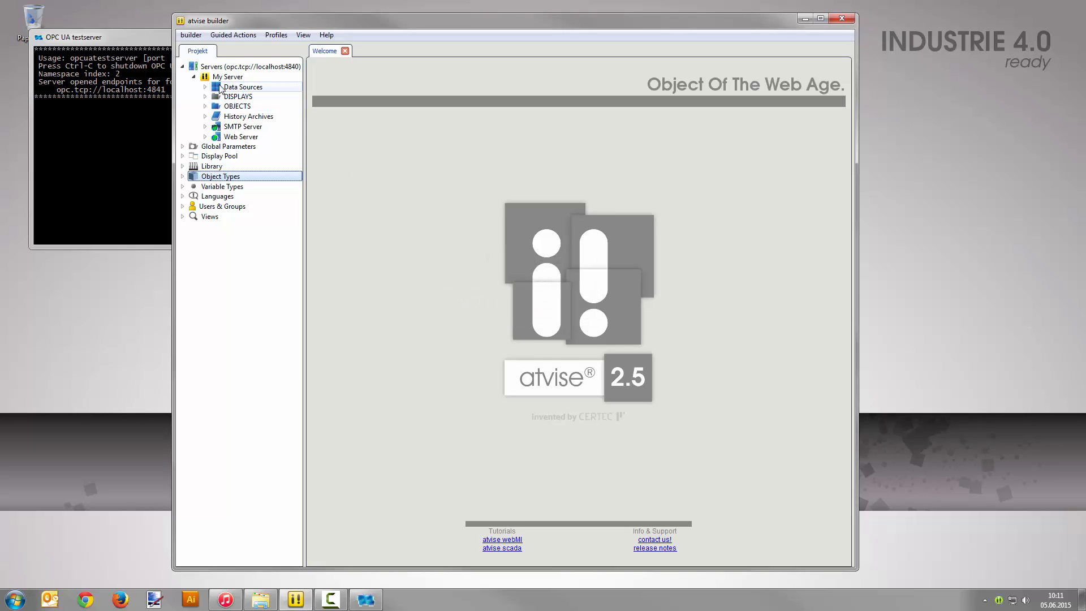
# Browse Testserver > Objects > L001 in the Nodebrowser and expand Object Types
pyautogui.click(206, 86)
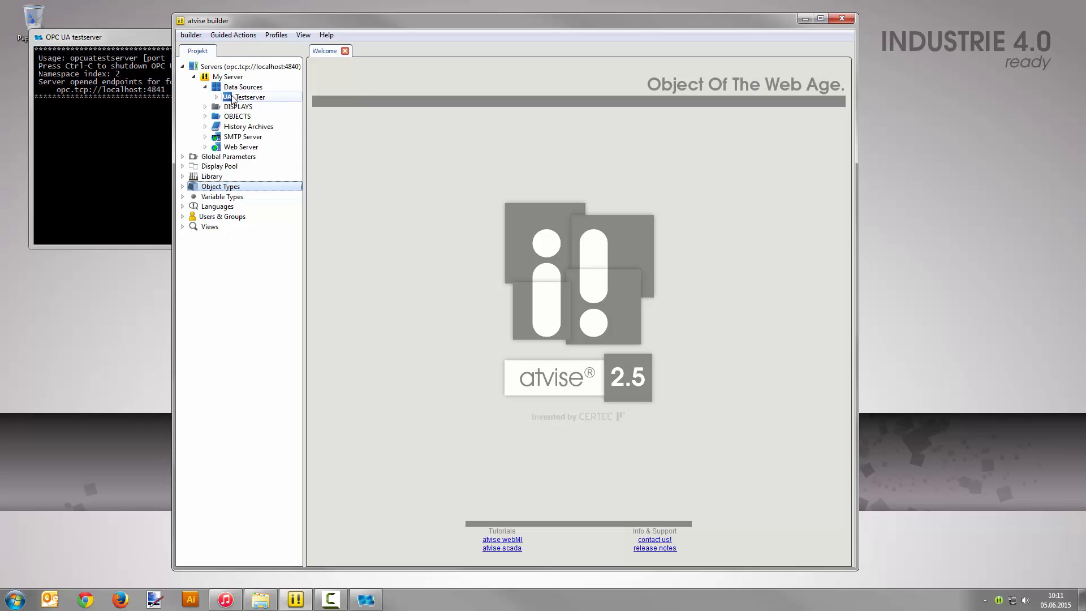
pyautogui.moveTo(282, 101)
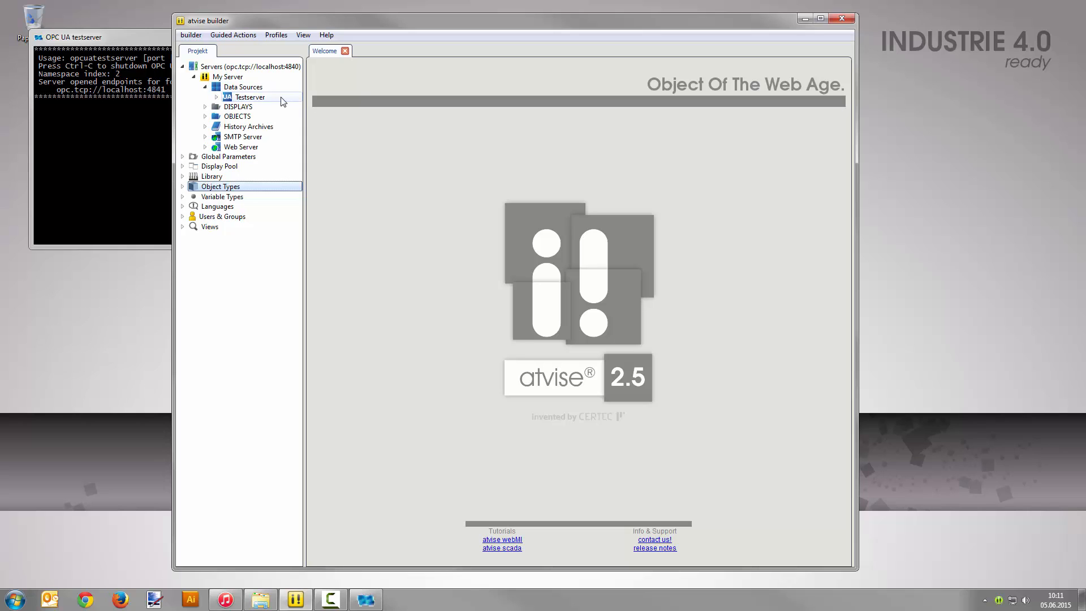
pyautogui.doubleClick(250, 97)
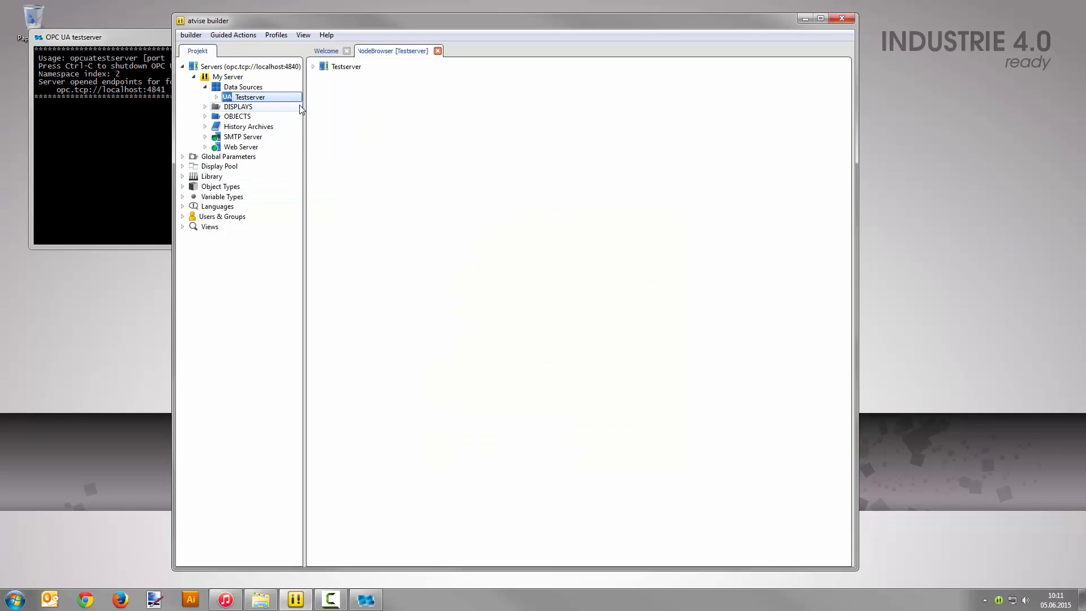
pyautogui.click(313, 66)
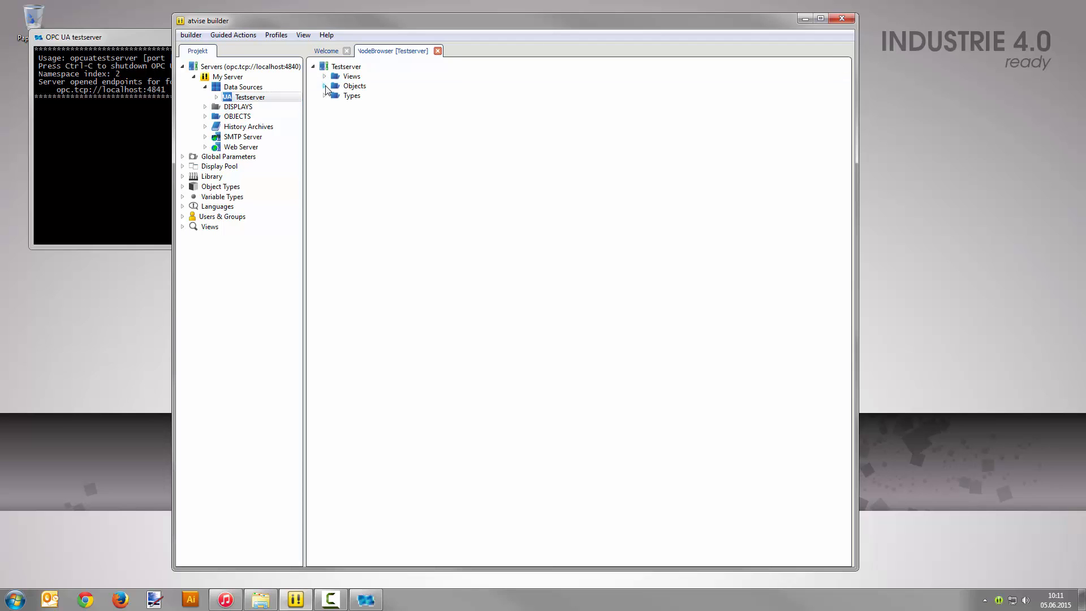
pyautogui.click(325, 86)
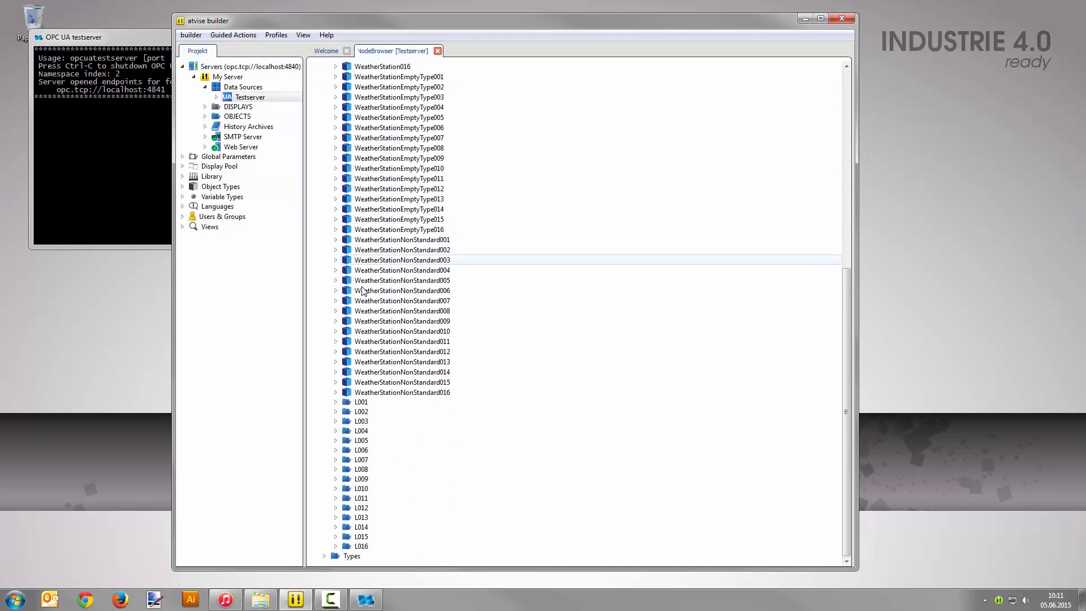
pyautogui.click(335, 403)
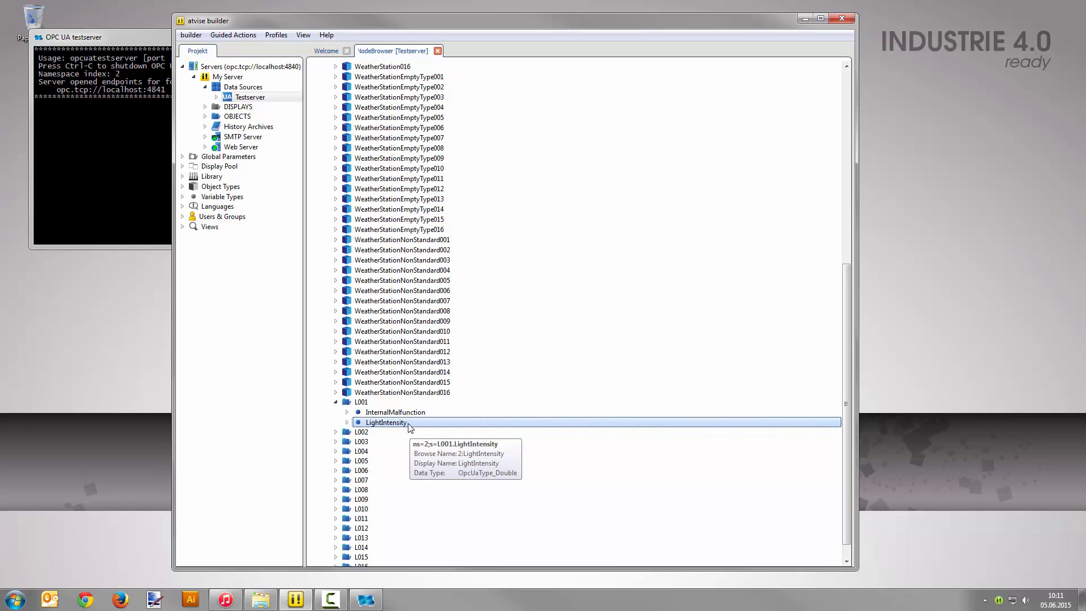
pyautogui.moveTo(282, 263)
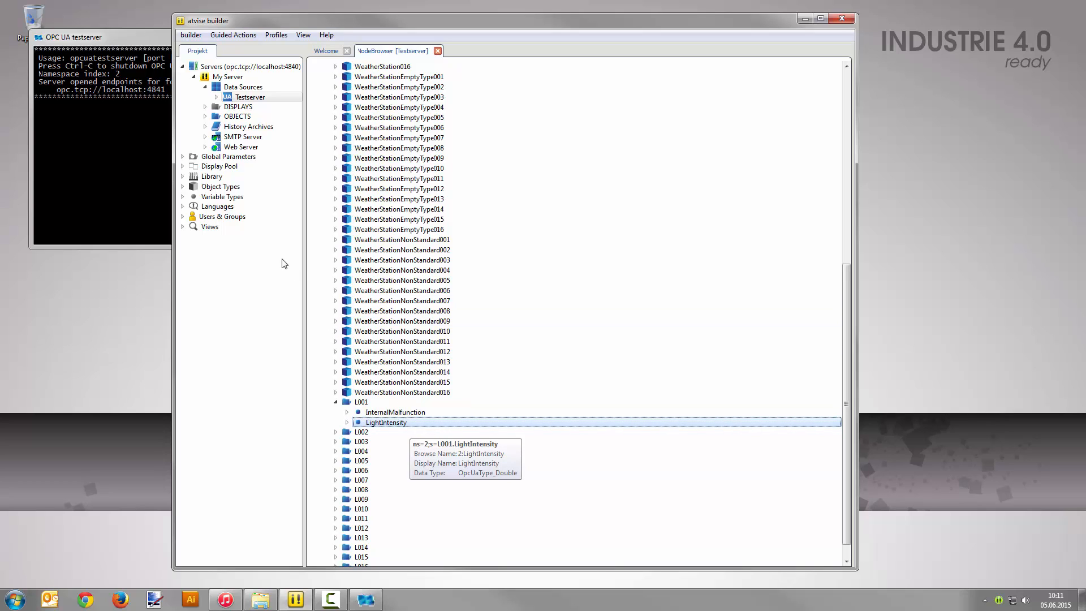
pyautogui.click(183, 187)
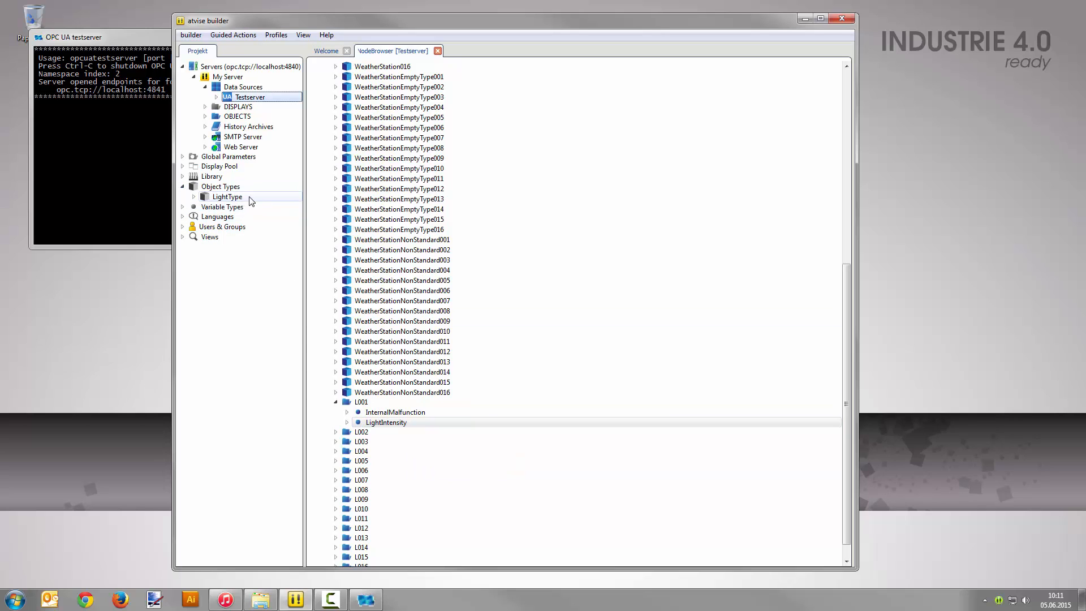
# Paste and mirror L001's LightIntensity into LightType as an In/Output node
pyautogui.rightClick(226, 196)
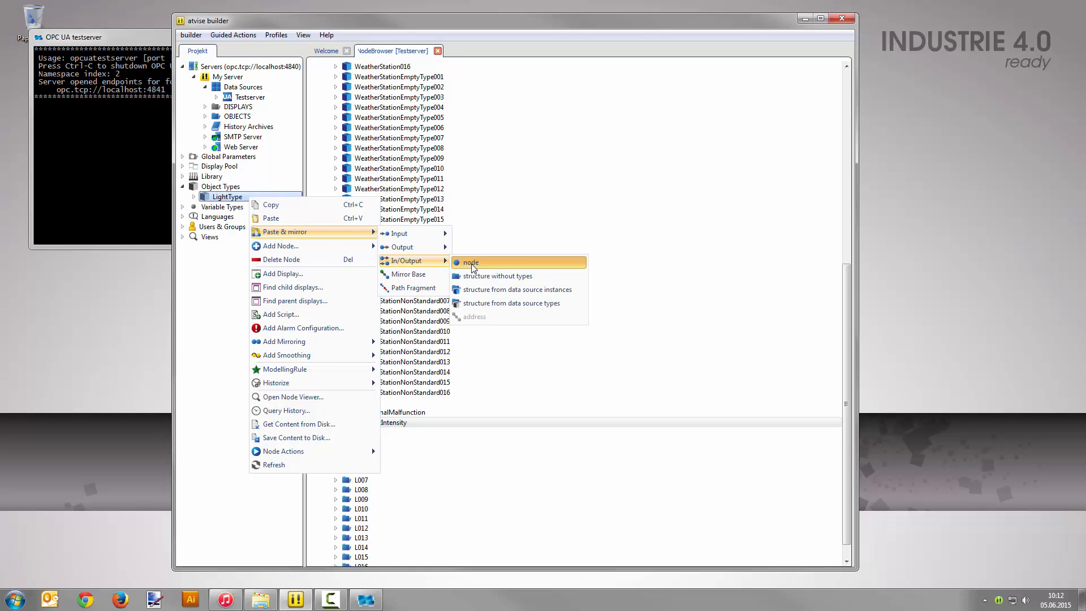
pyautogui.click(471, 262)
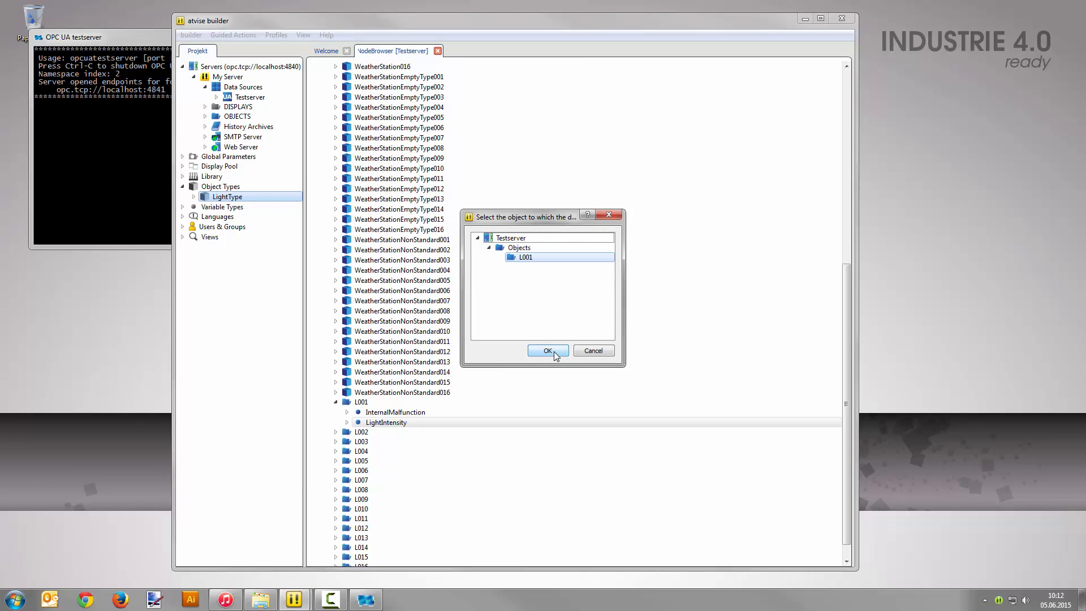
pyautogui.click(548, 351)
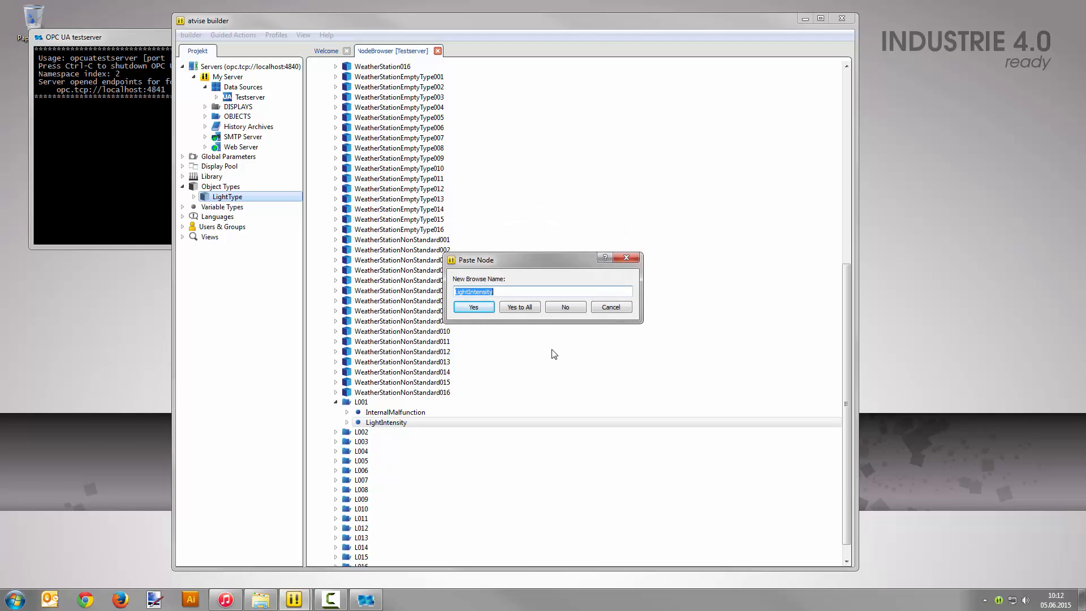
pyautogui.click(472, 307)
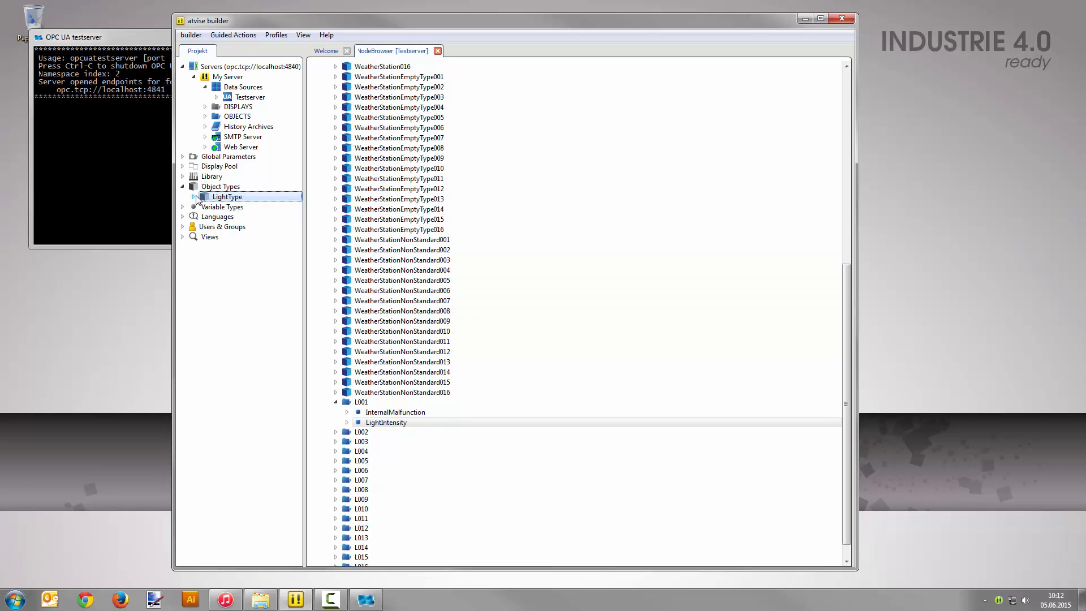
pyautogui.click(194, 197)
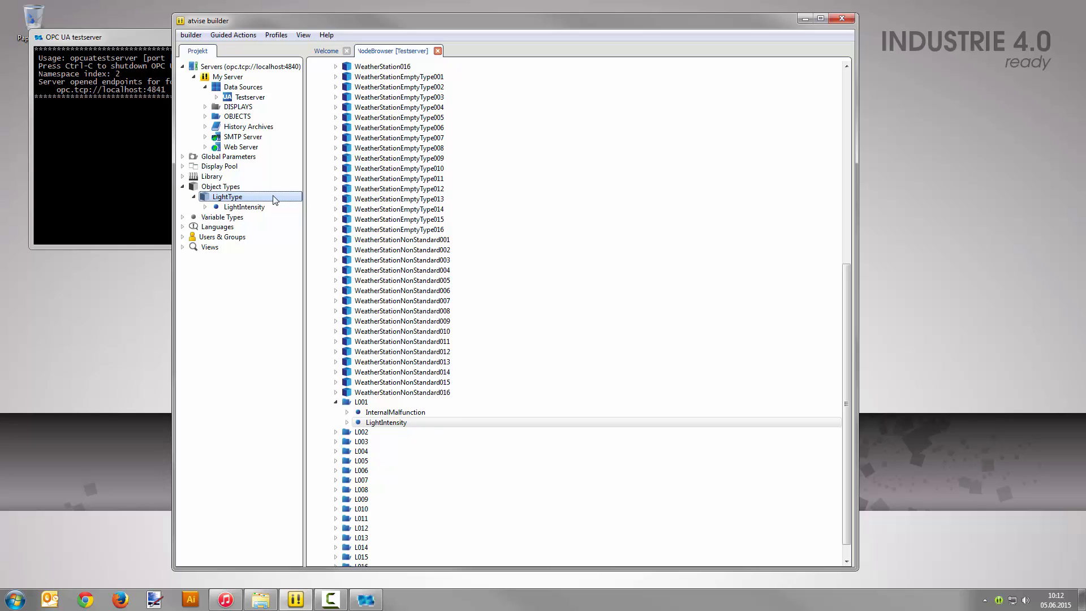
# Add a display named Maindisplay to LightType
pyautogui.rightClick(226, 197)
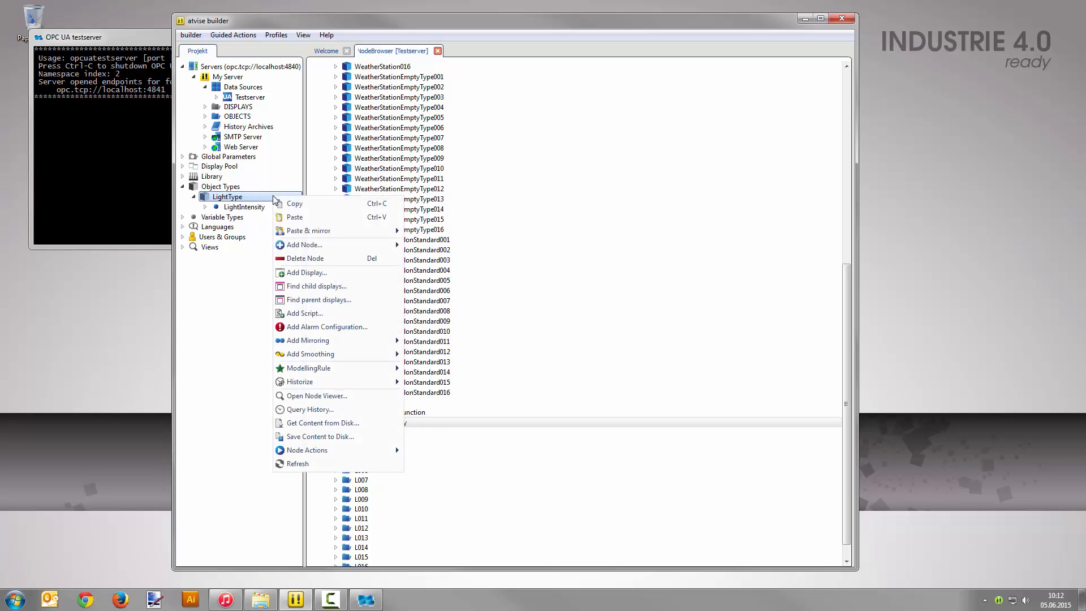
pyautogui.click(306, 273)
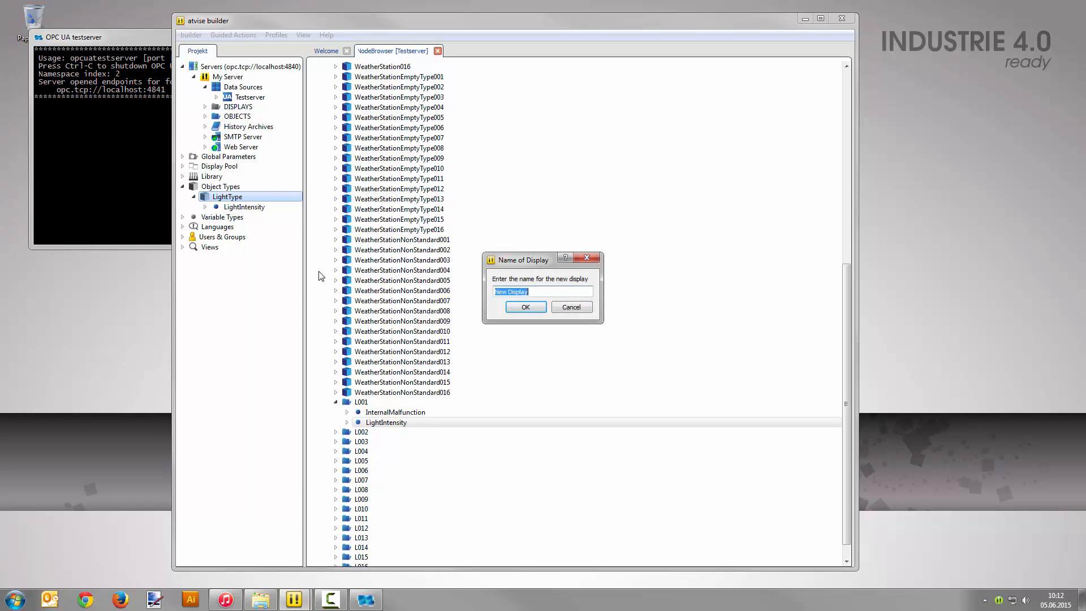
pyautogui.write('Maind')
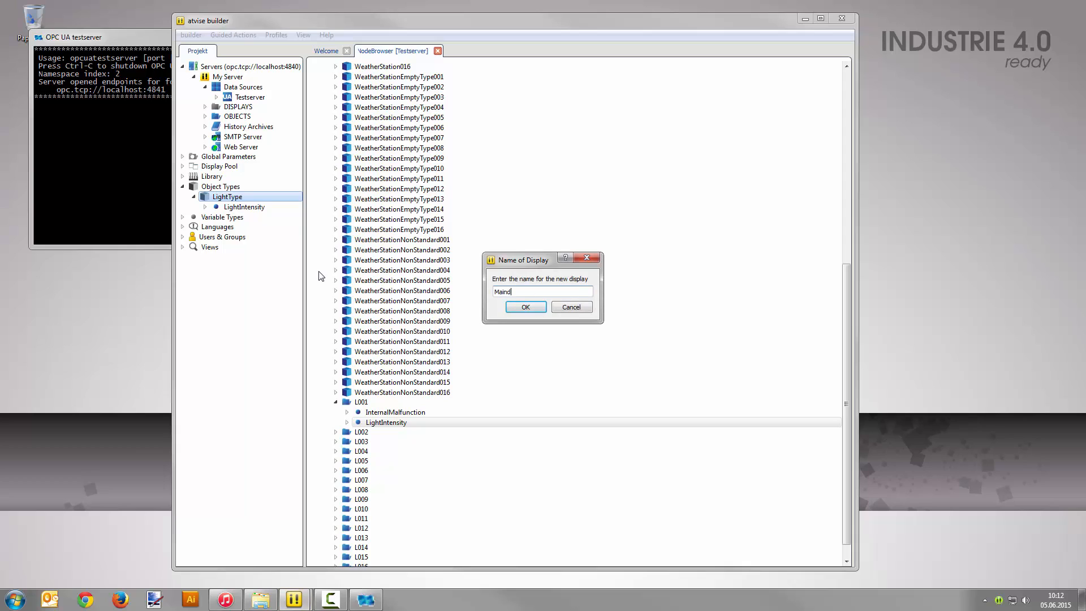
pyautogui.write('isplay')
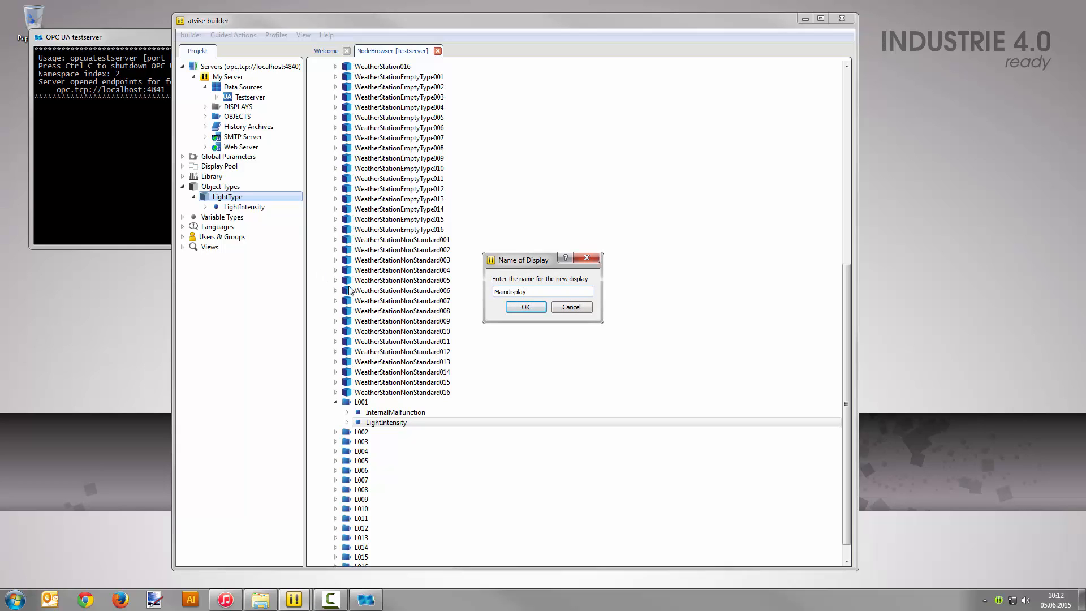
pyautogui.click(524, 308)
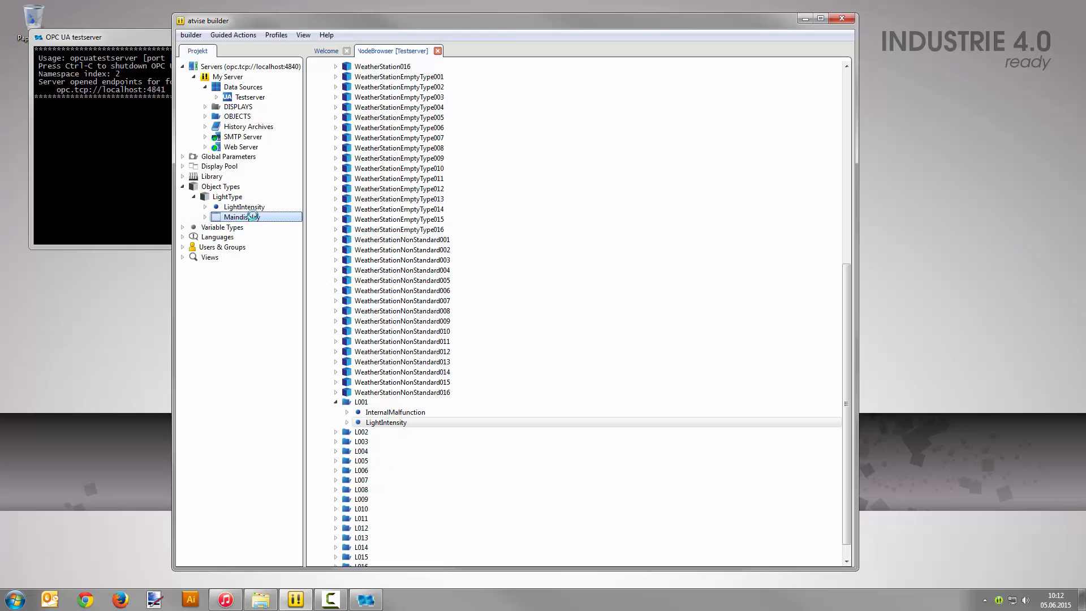
# Open Maindisplay and set its document size to width 200, height 120
pyautogui.doubleClick(240, 216)
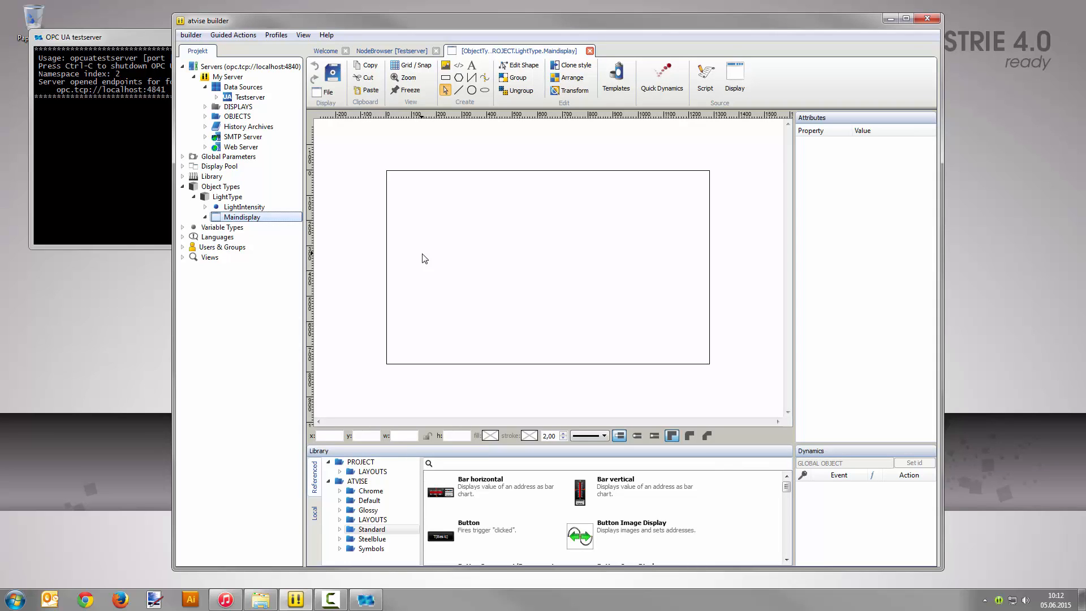
pyautogui.moveTo(346, 109)
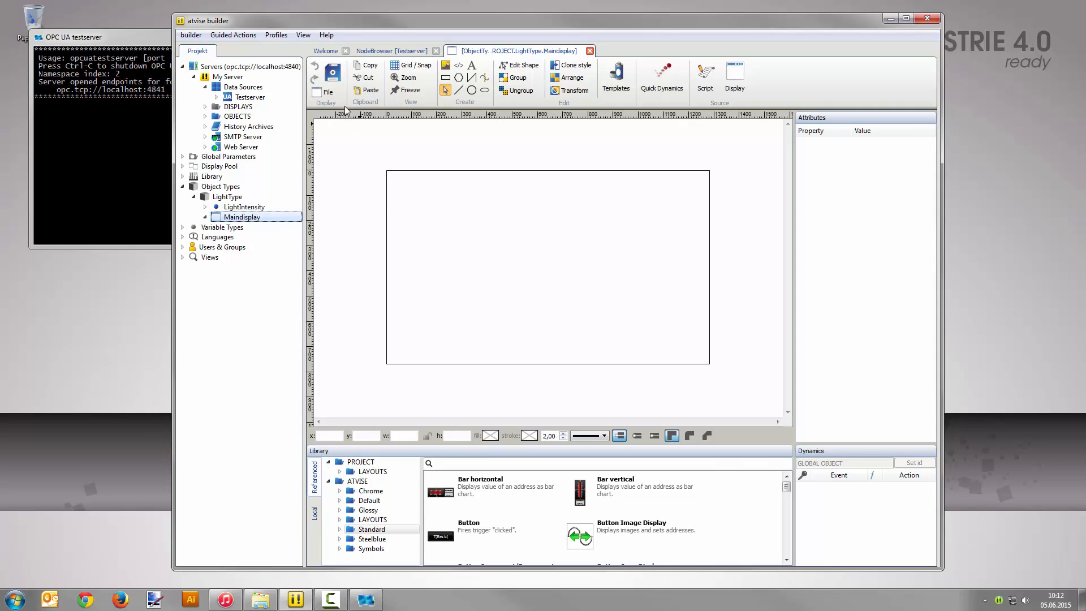
pyautogui.click(333, 77)
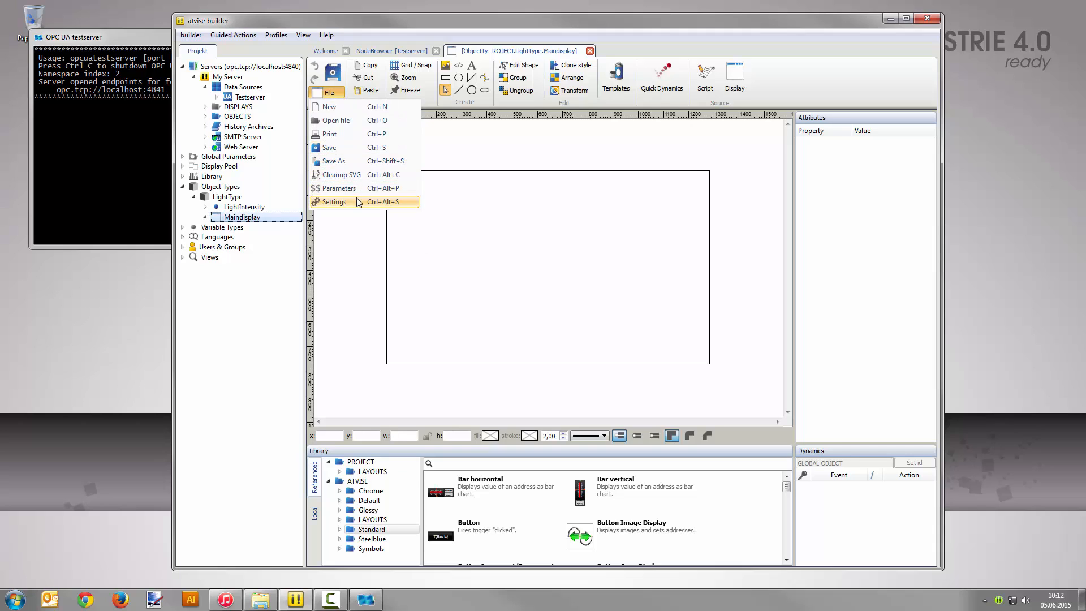
pyautogui.click(338, 201)
pyautogui.write('200')
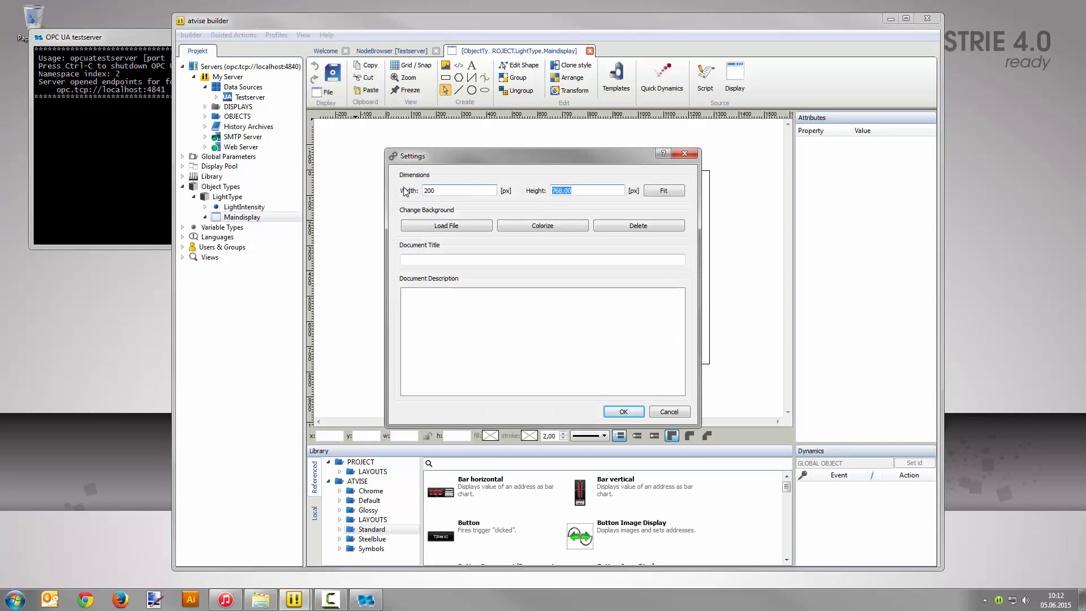
pyautogui.write('120')
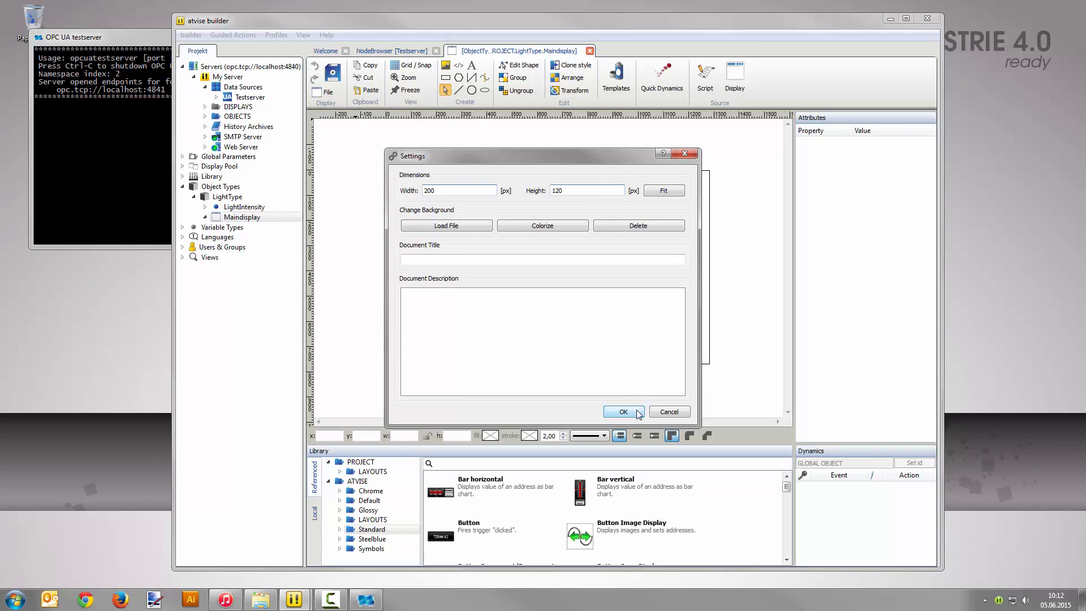
pyautogui.click(622, 411)
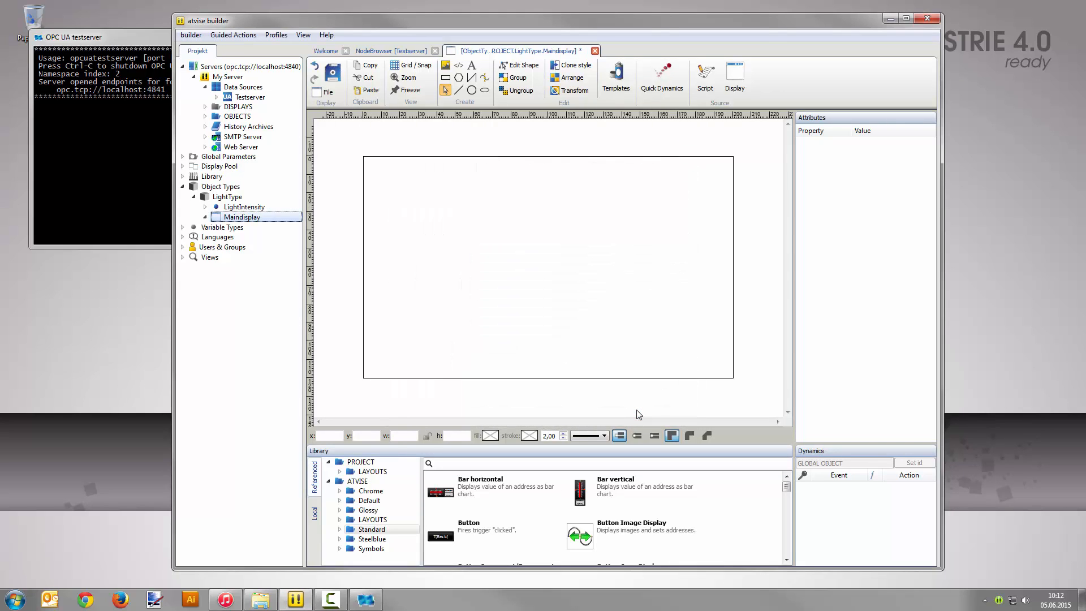
# Search the library for 'set' and stack Button Set Address elements on the canvas
pyautogui.click(540, 463)
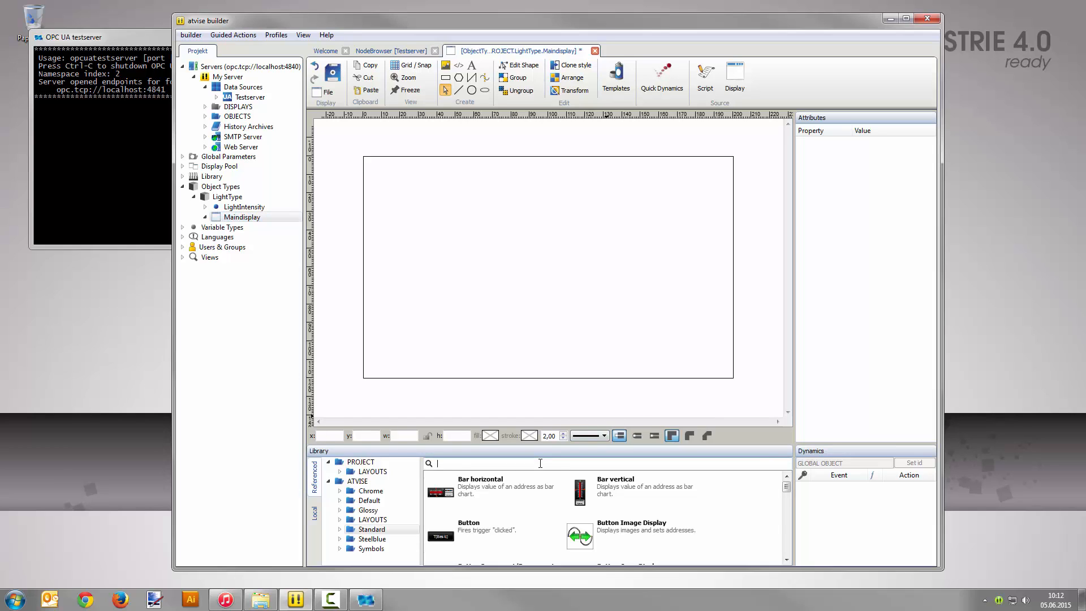
pyautogui.write('set')
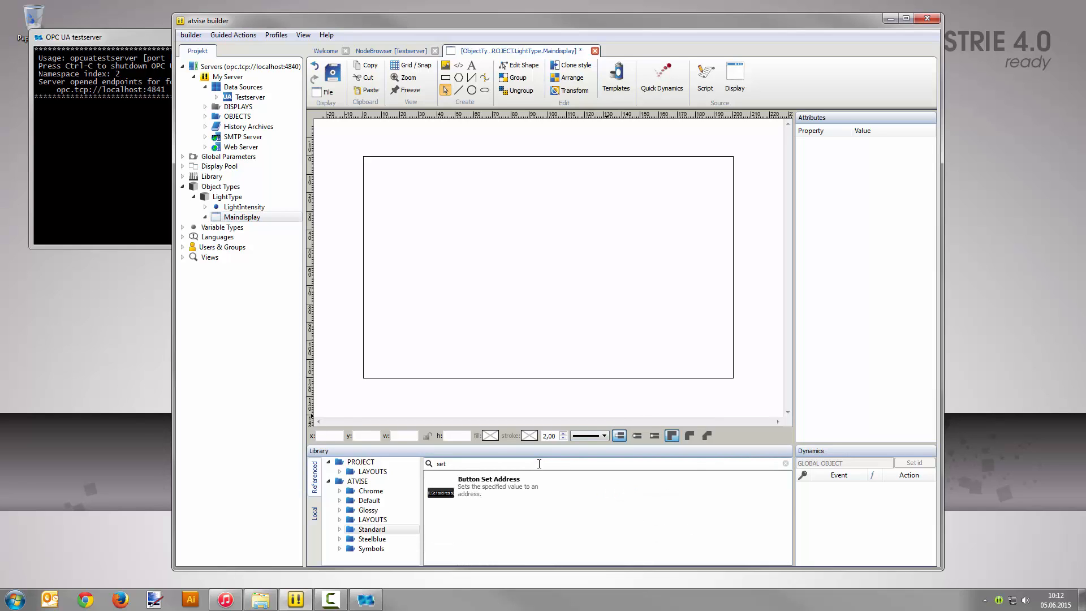
pyautogui.moveTo(440, 492); pyautogui.dragTo(688, 269)
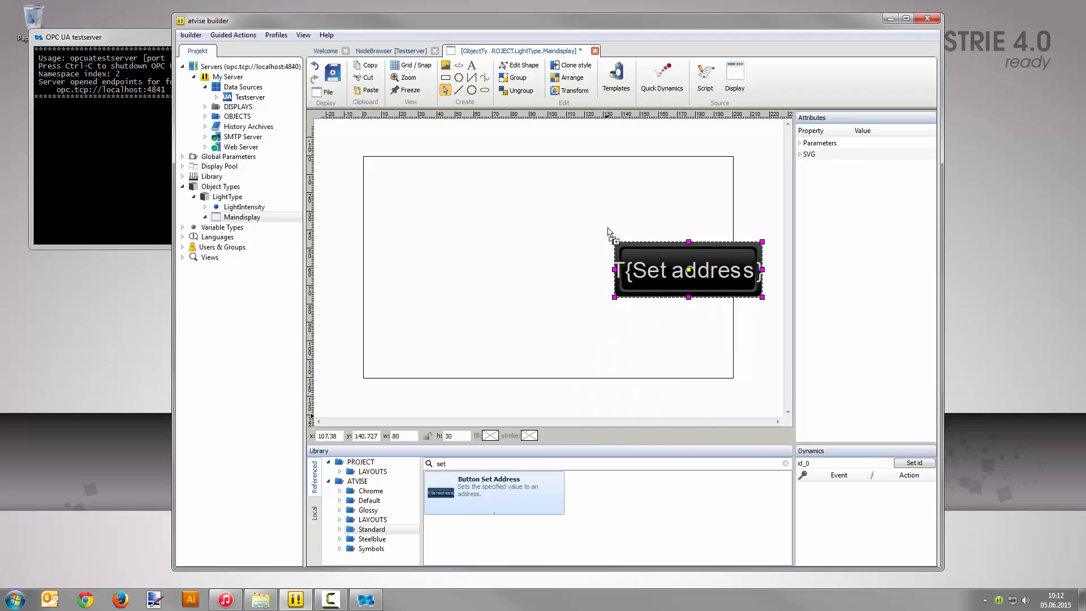
pyautogui.moveTo(688, 270); pyautogui.dragTo(646, 195)
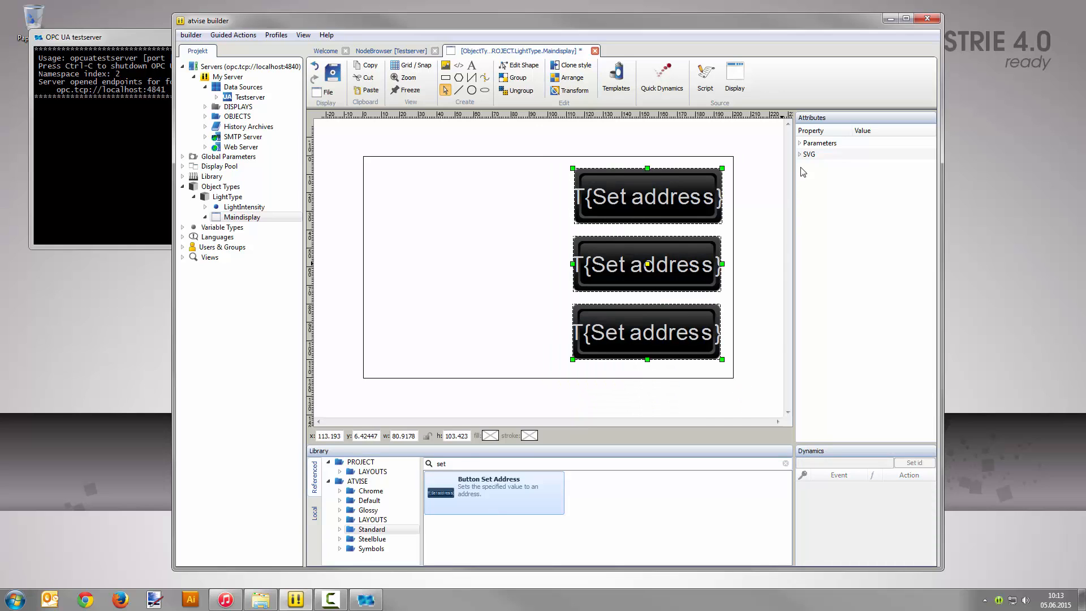
# Set the buttons' base parameter to relative mode rooted at 'base'
pyautogui.click(799, 142)
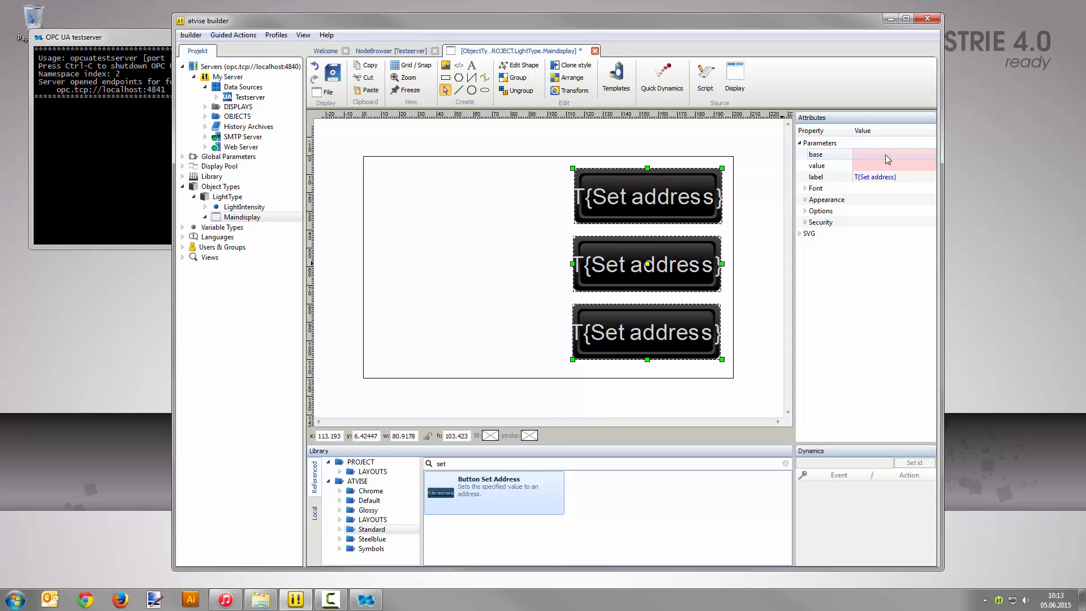
pyautogui.click(887, 154)
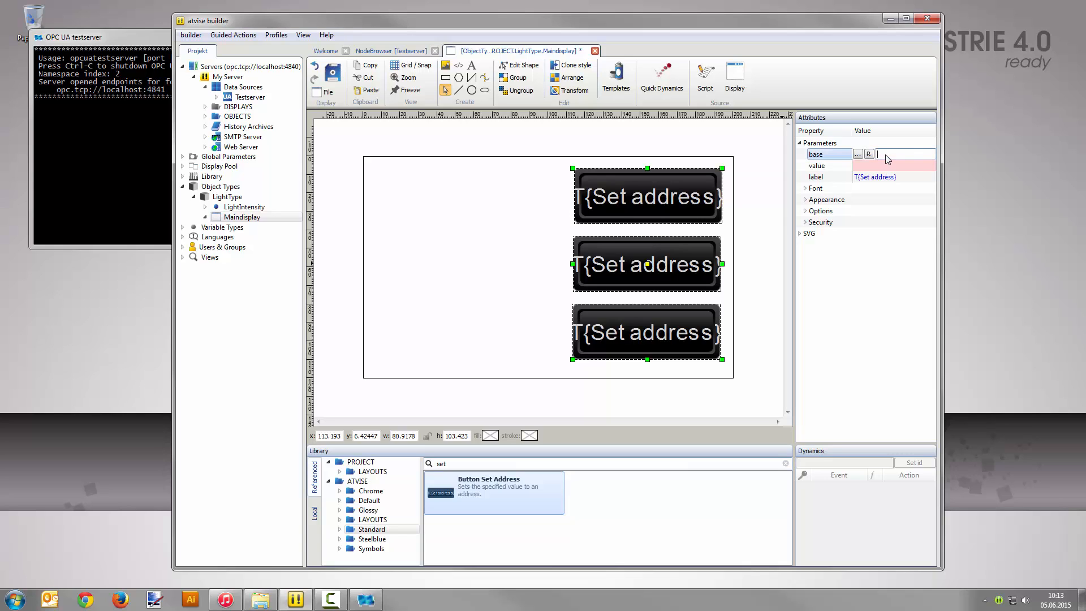
pyautogui.click(868, 154)
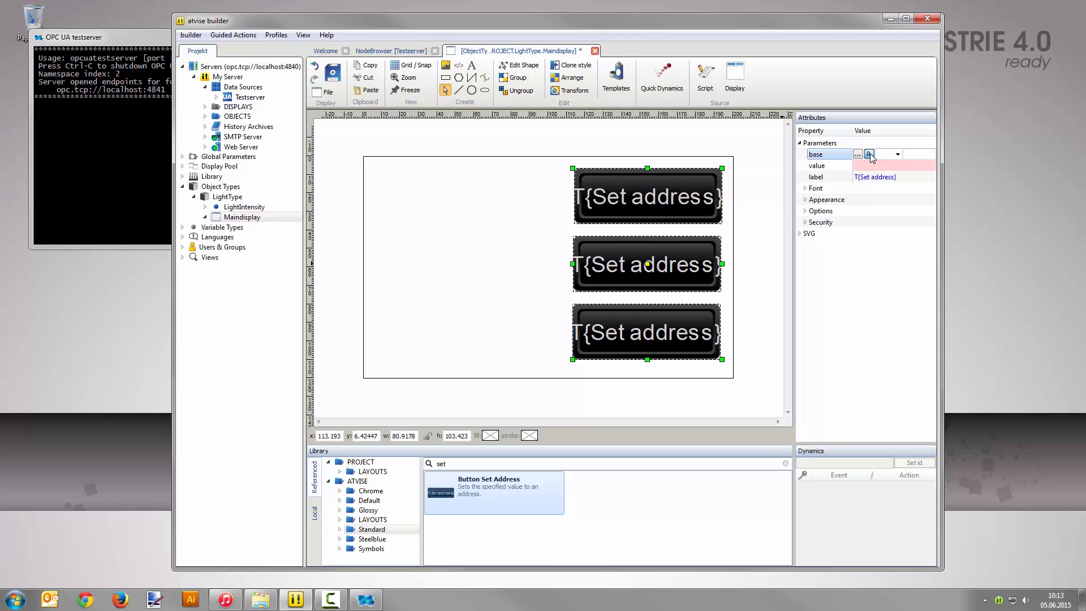
pyautogui.click(896, 154)
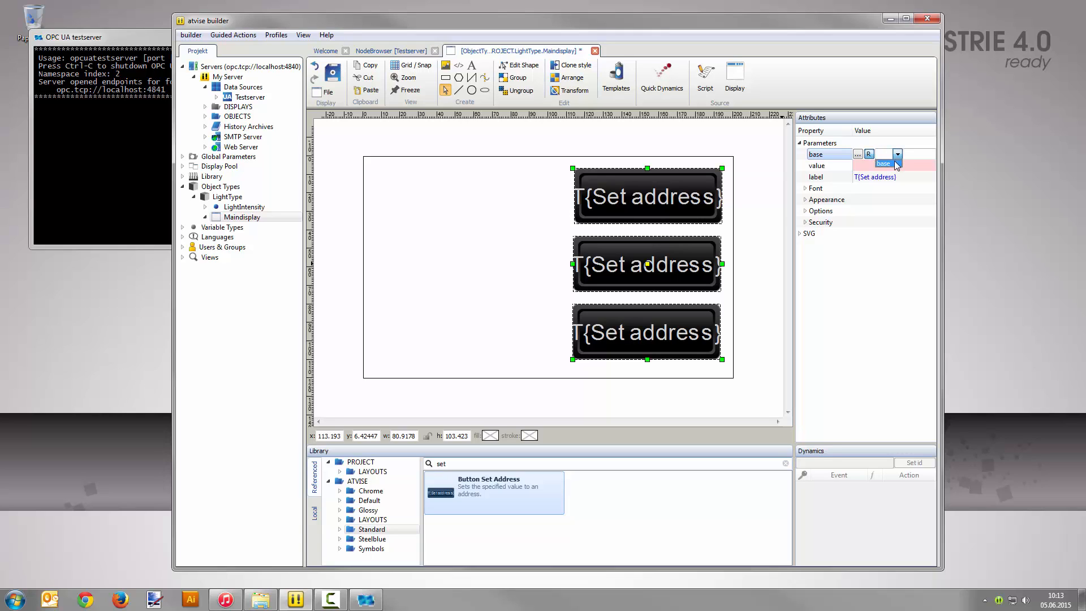
pyautogui.click(885, 163)
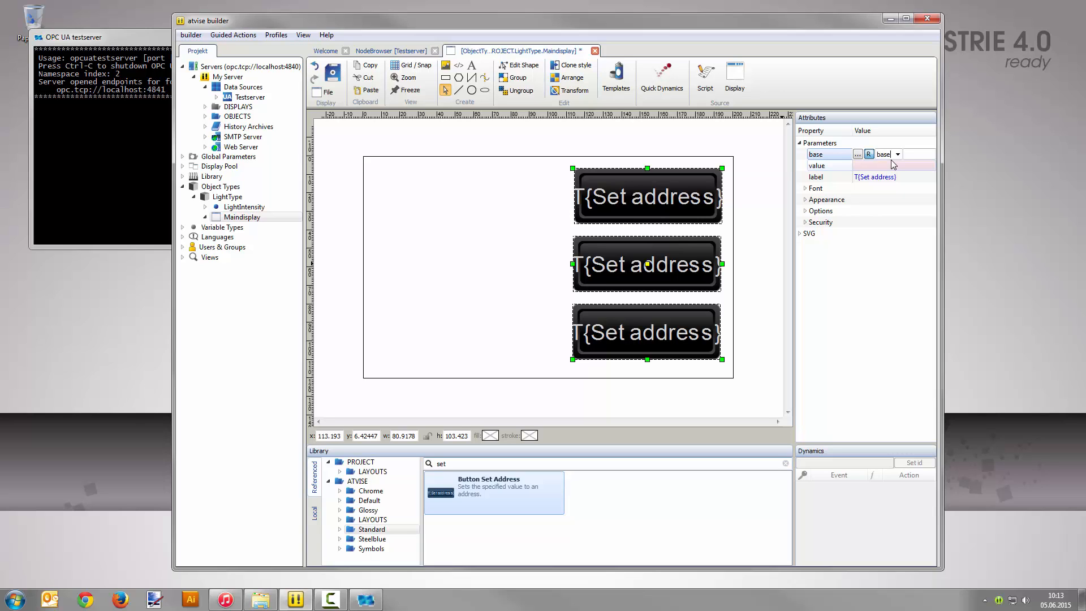
# Pick LightType > LightIntensity as the appended address in the object selector
pyautogui.click(857, 154)
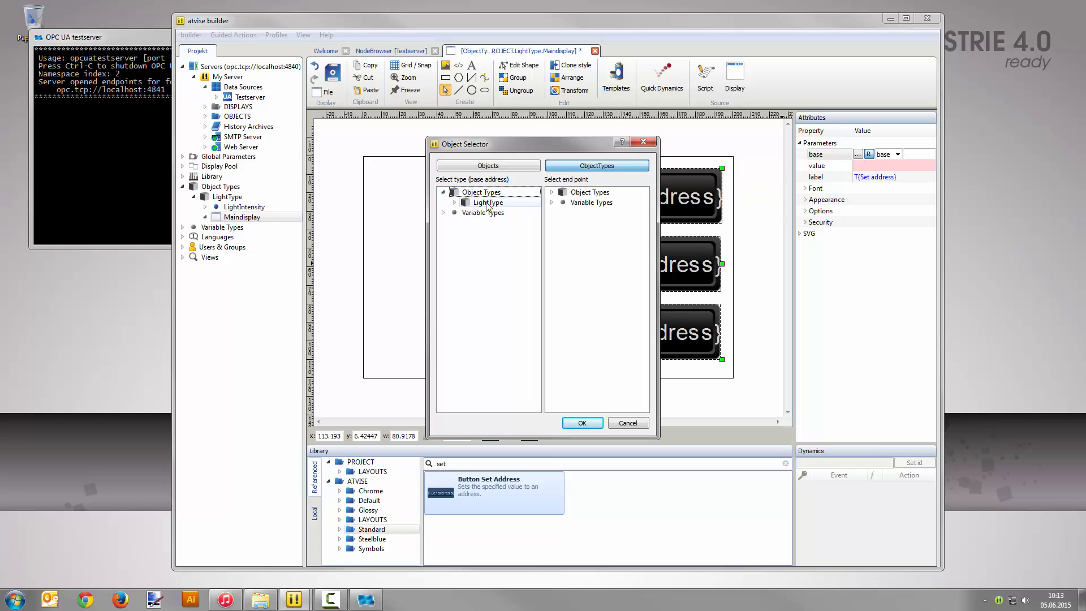
pyautogui.click(487, 203)
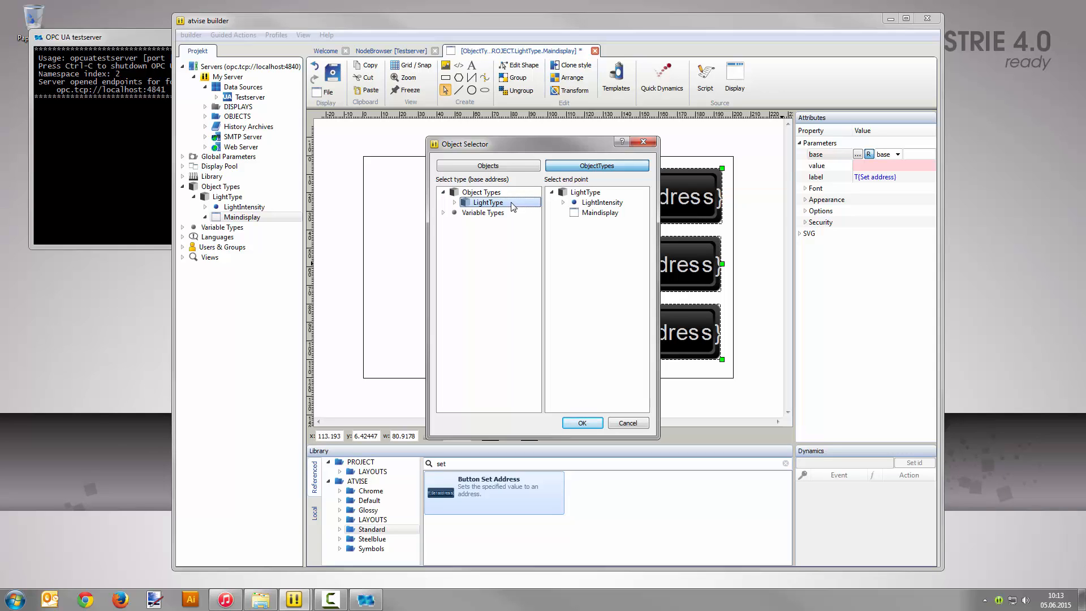
pyautogui.click(600, 203)
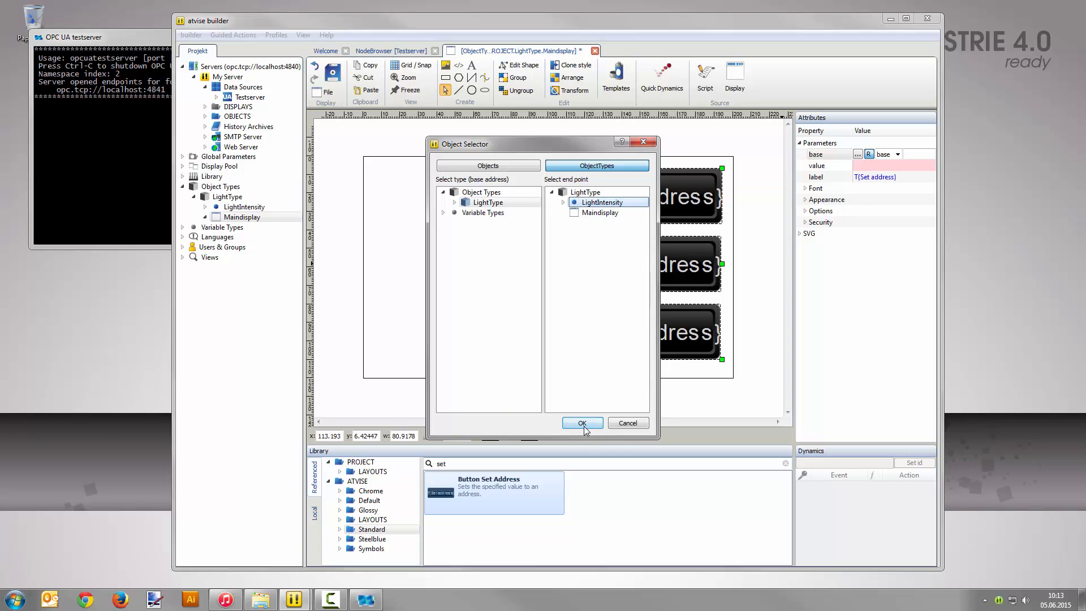
pyautogui.click(583, 423)
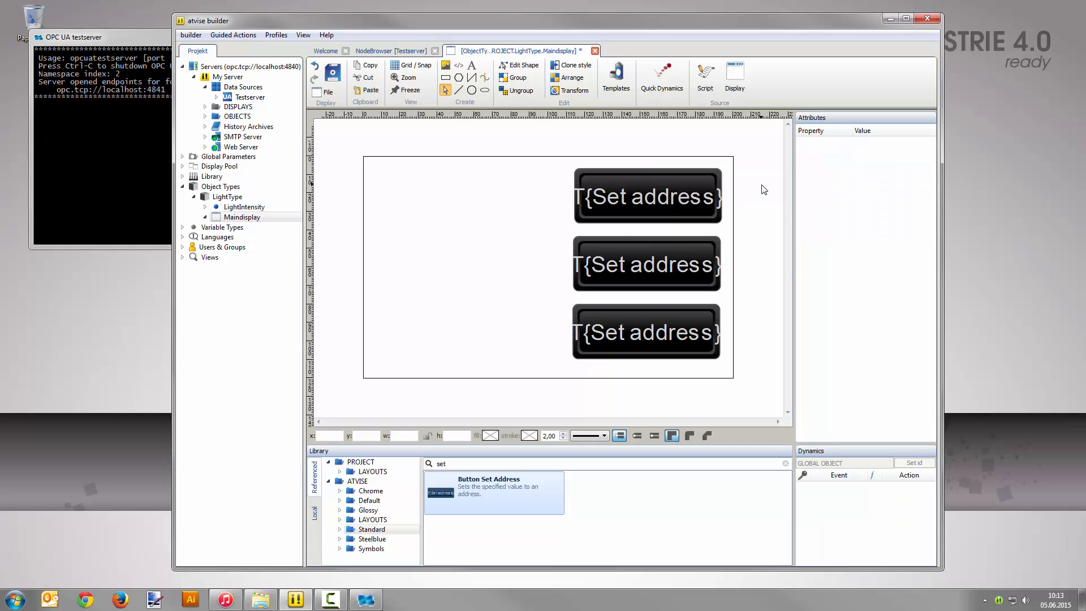
# Give the top button label T{100}; give the middle button value 50 and label T{50}
pyautogui.click(646, 196)
pyautogui.write('100')
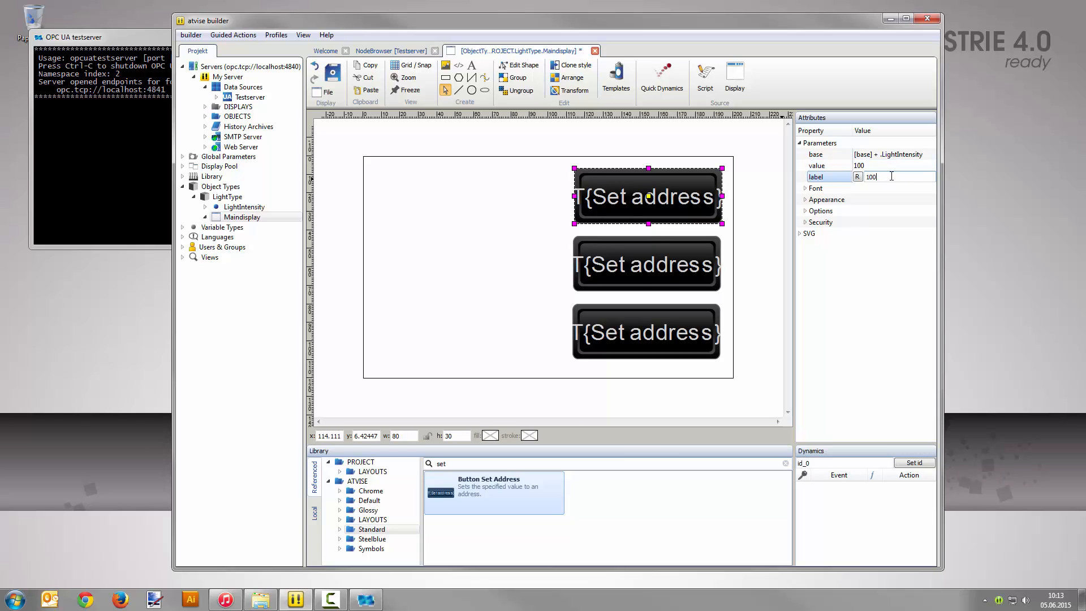
pyautogui.write('T{100}')
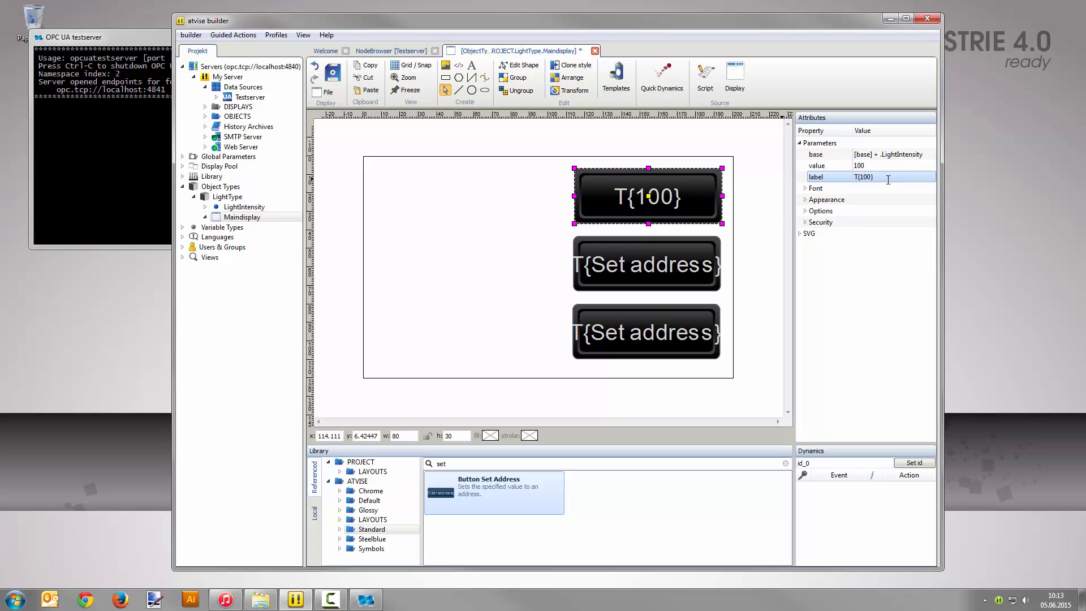
pyautogui.click(646, 264)
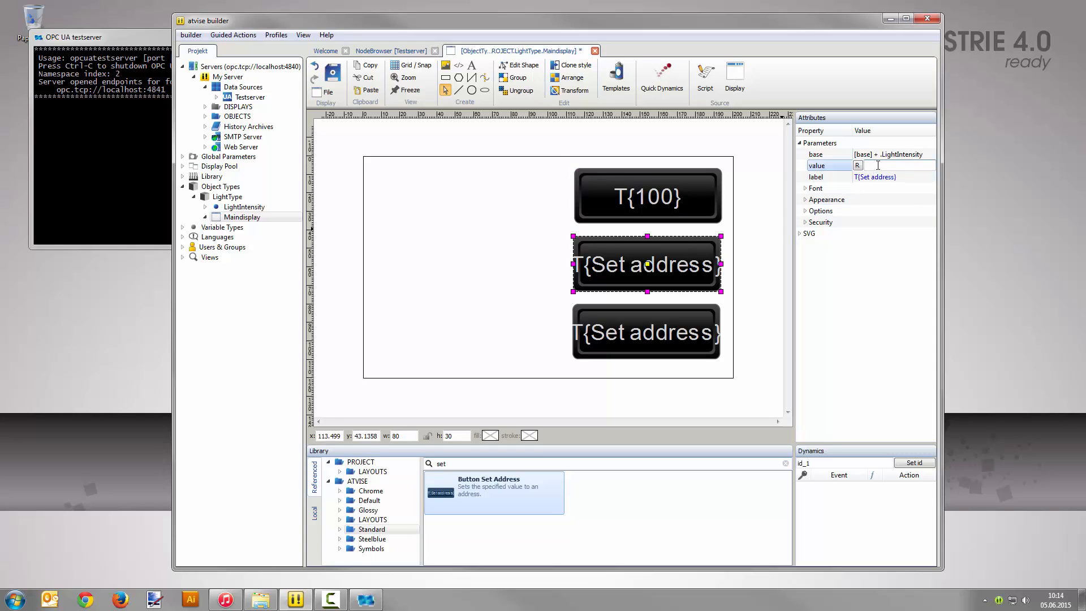
pyautogui.write('50')
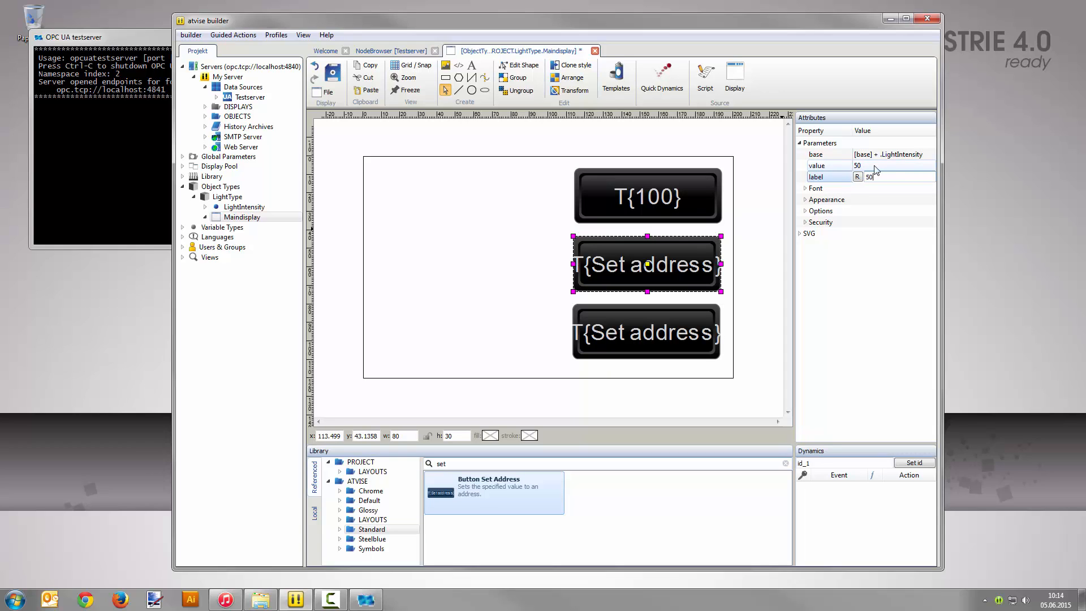
pyautogui.write('T{50}')
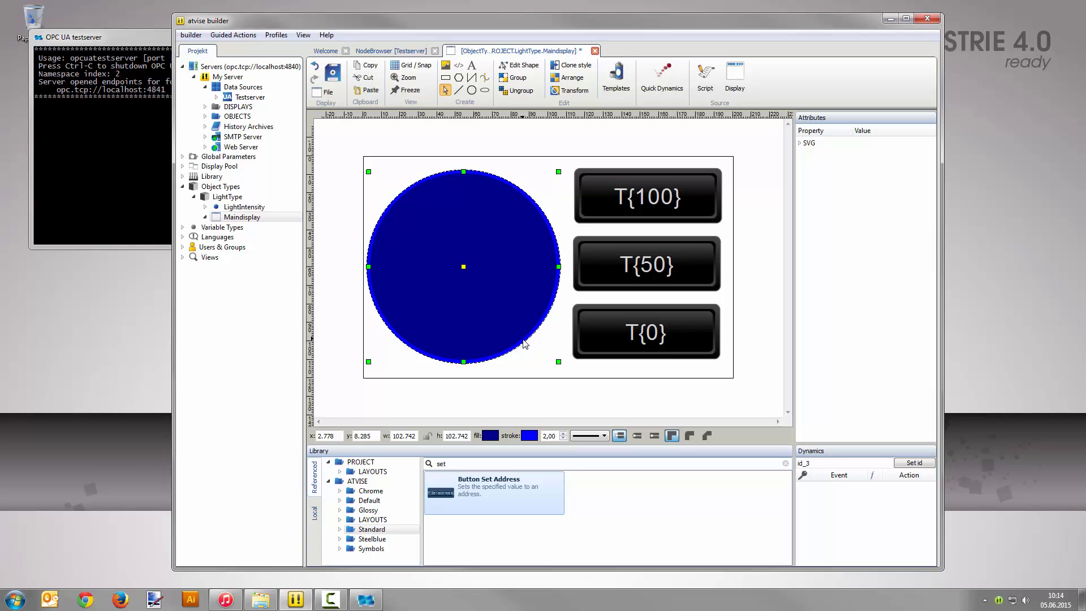
pyautogui.moveTo(513, 228)
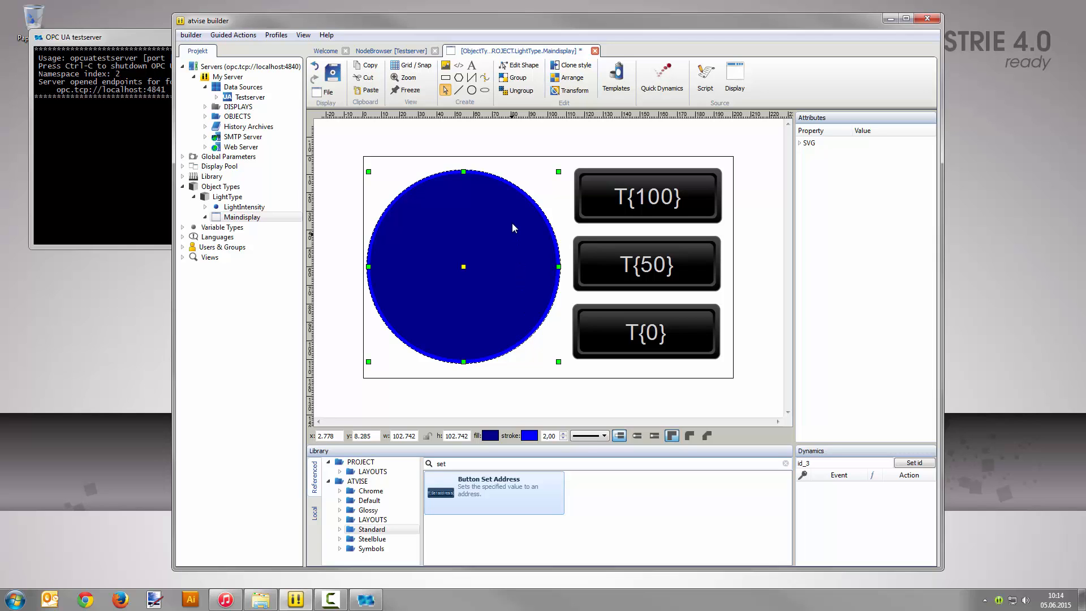
# Add a Single Node simple dynamic on the circle driven by .LightIntensity value as Number
pyautogui.rightClick(513, 228)
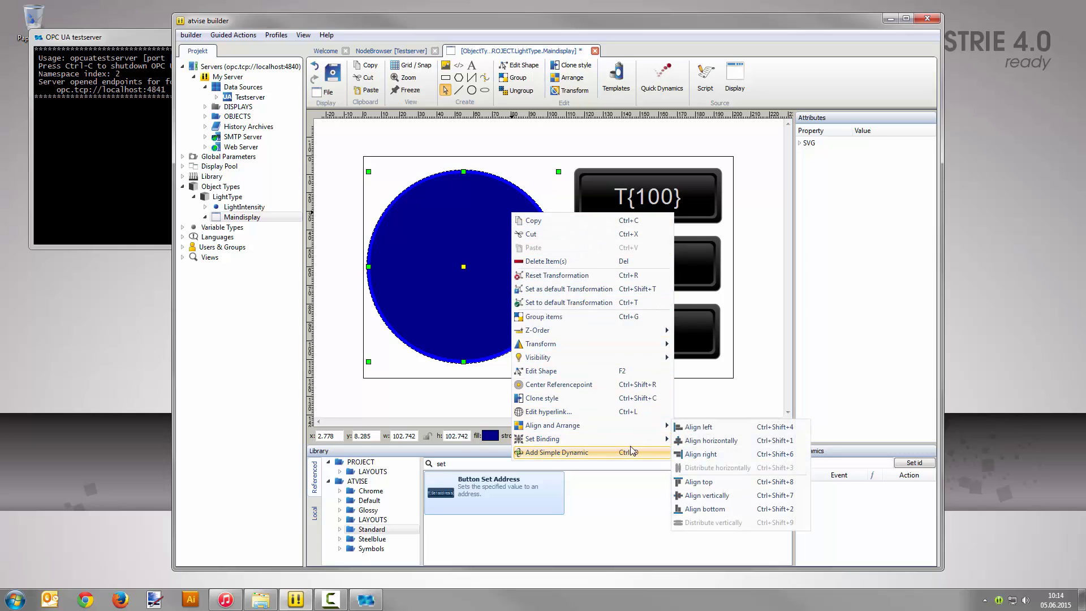
pyautogui.click(558, 452)
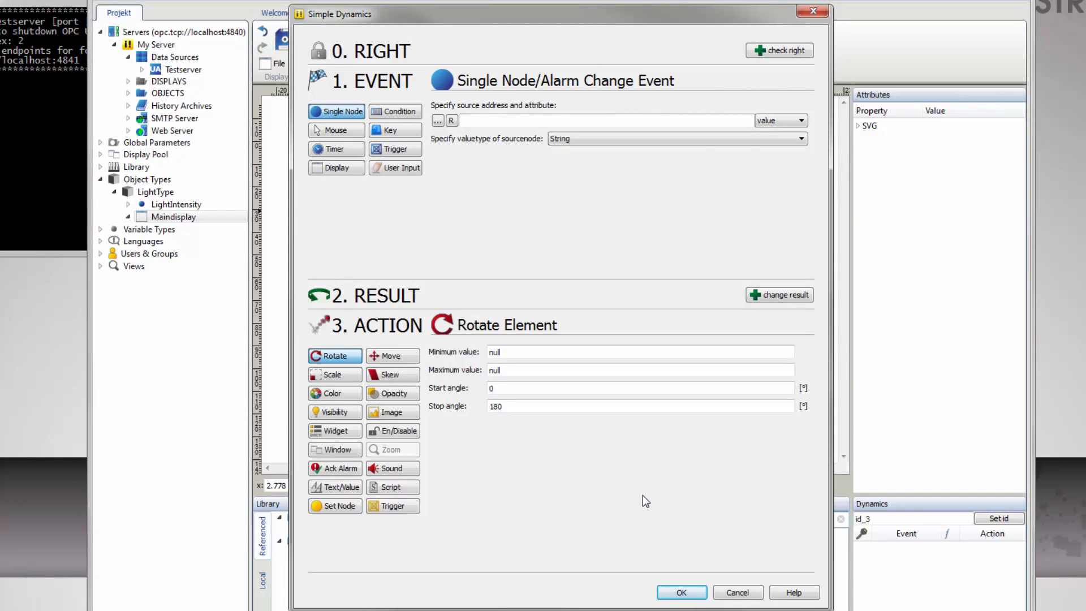
pyautogui.moveTo(520, 257)
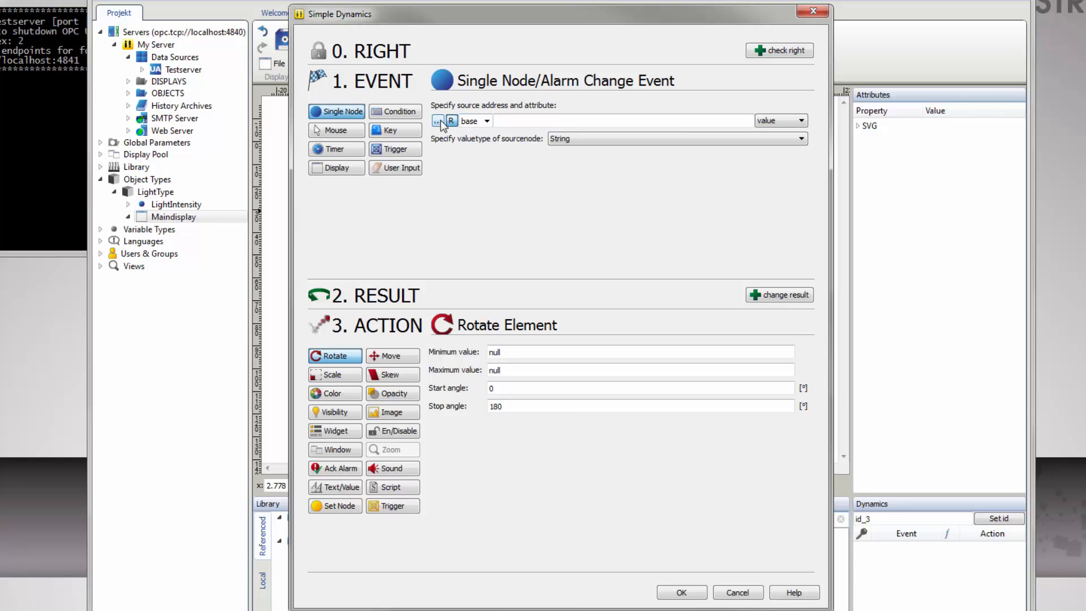
pyautogui.click(439, 120)
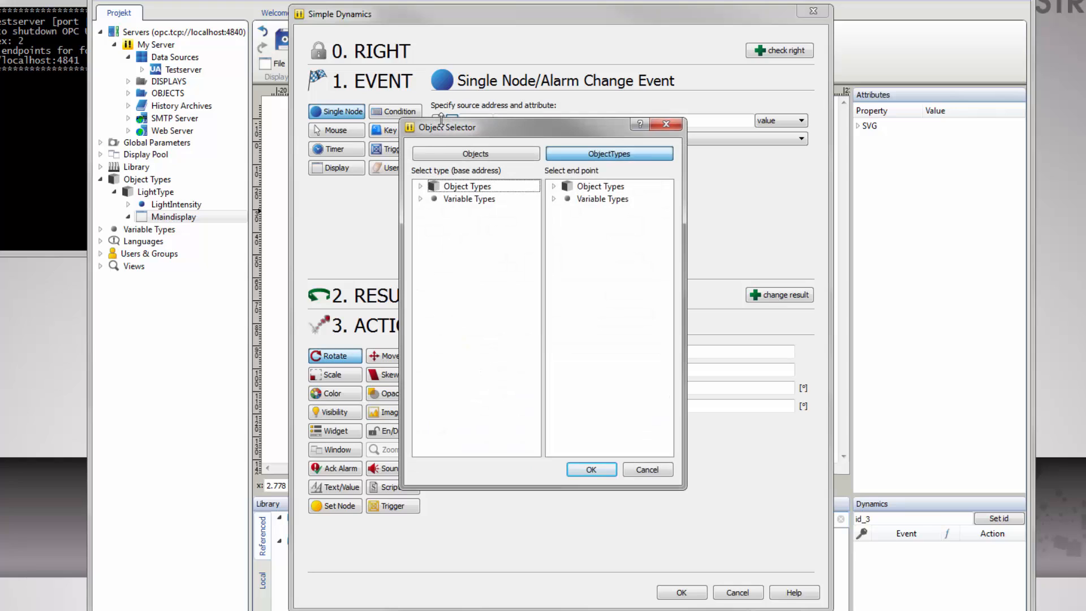
pyautogui.moveTo(450, 129)
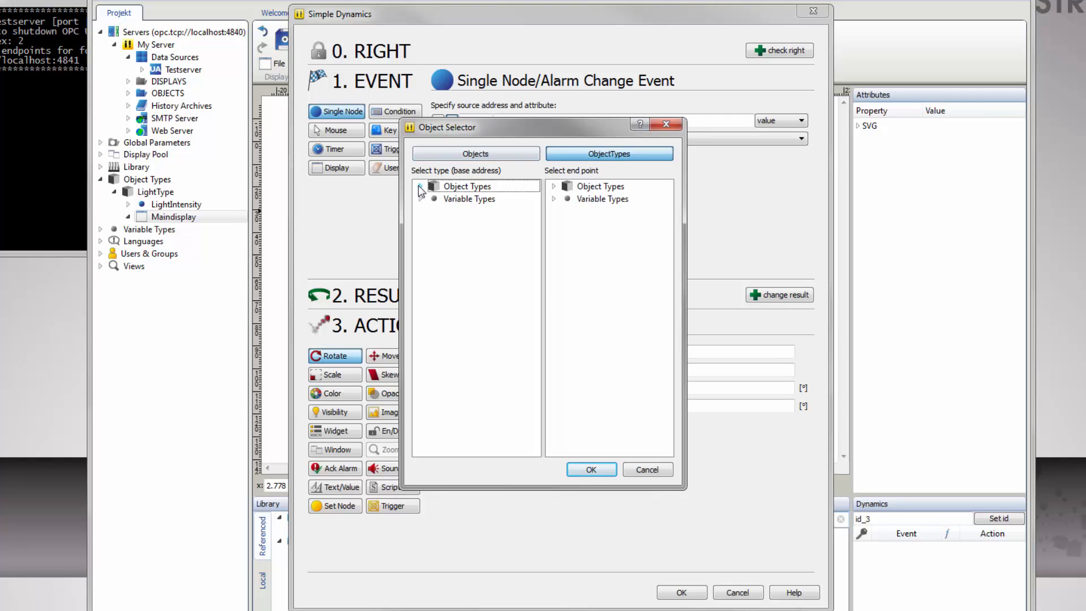
pyautogui.click(423, 188)
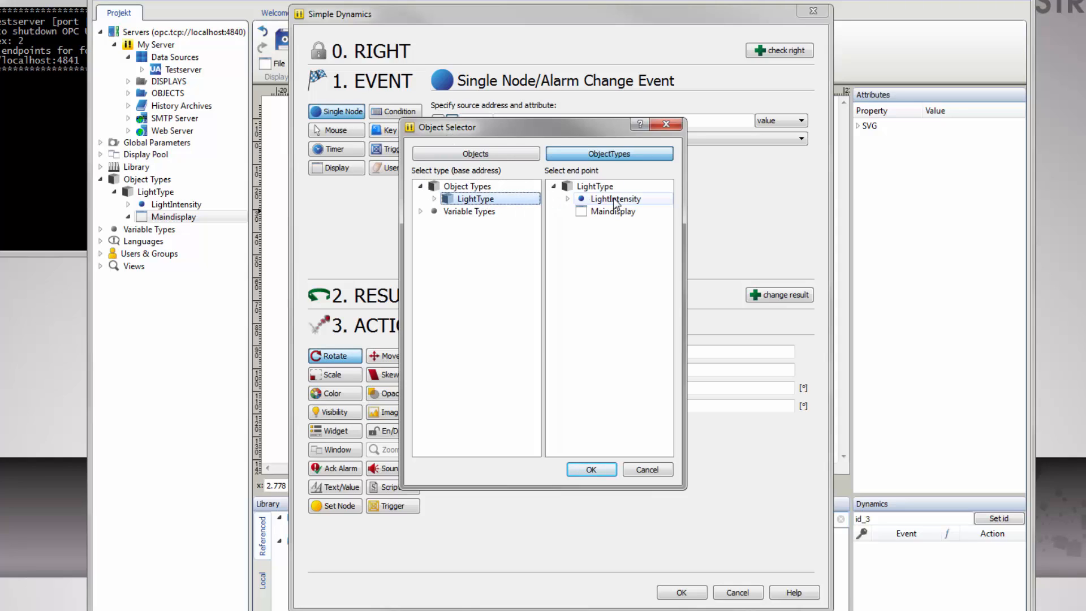
pyautogui.click(613, 198)
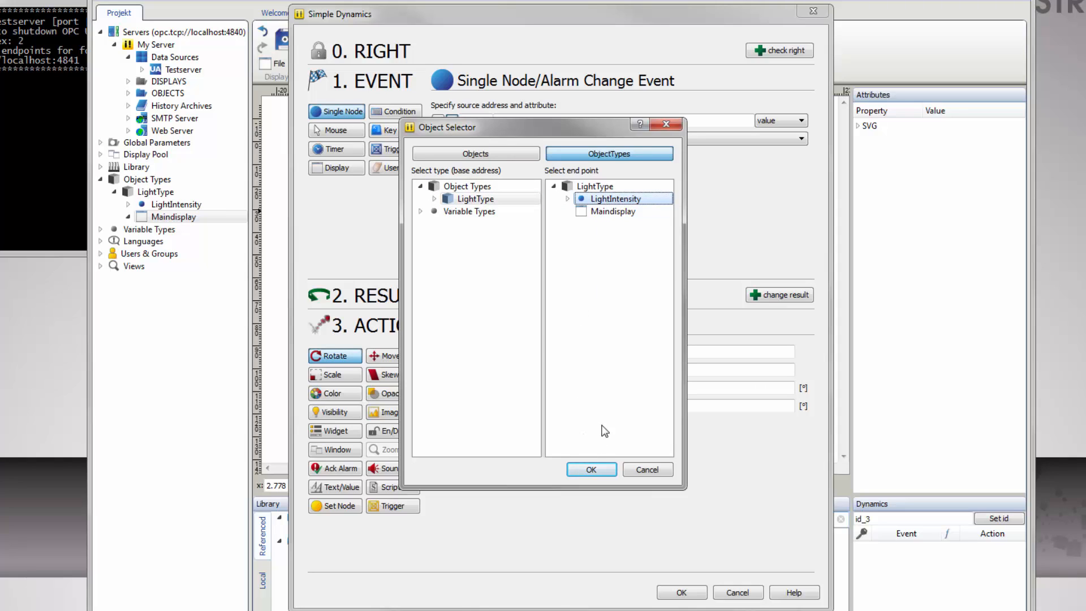
pyautogui.click(590, 469)
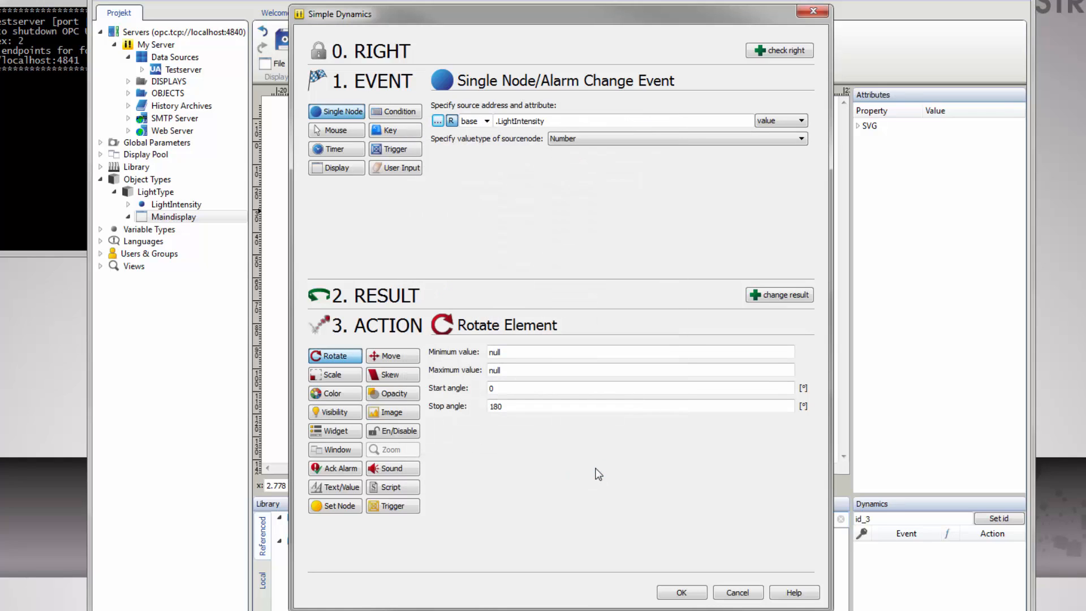
pyautogui.moveTo(412, 415)
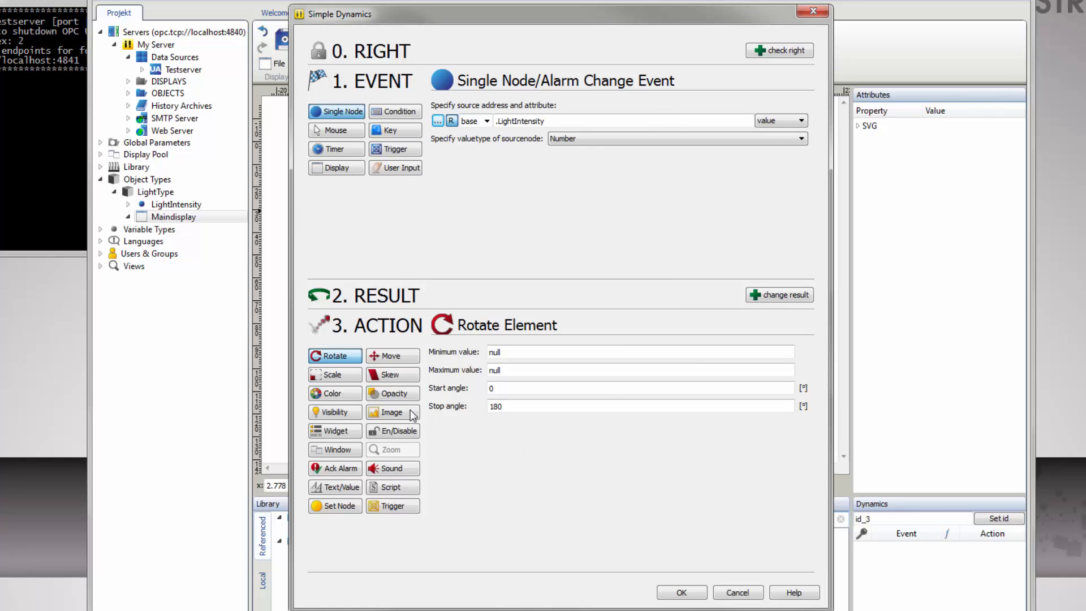
# Choose a Color action over a Value Range from 0 to 100
pyautogui.click(334, 394)
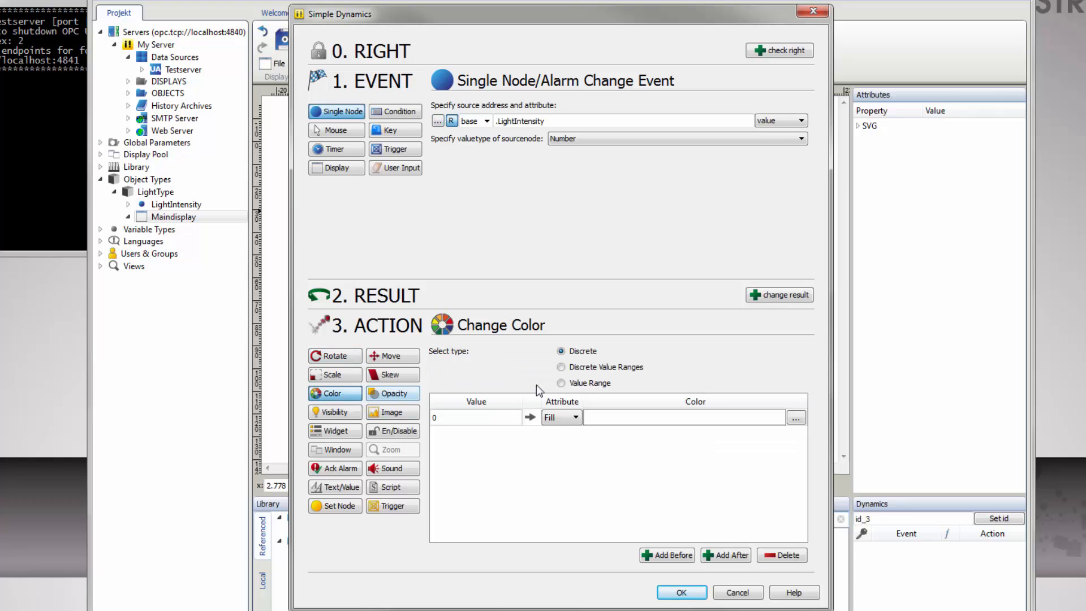
pyautogui.click(561, 383)
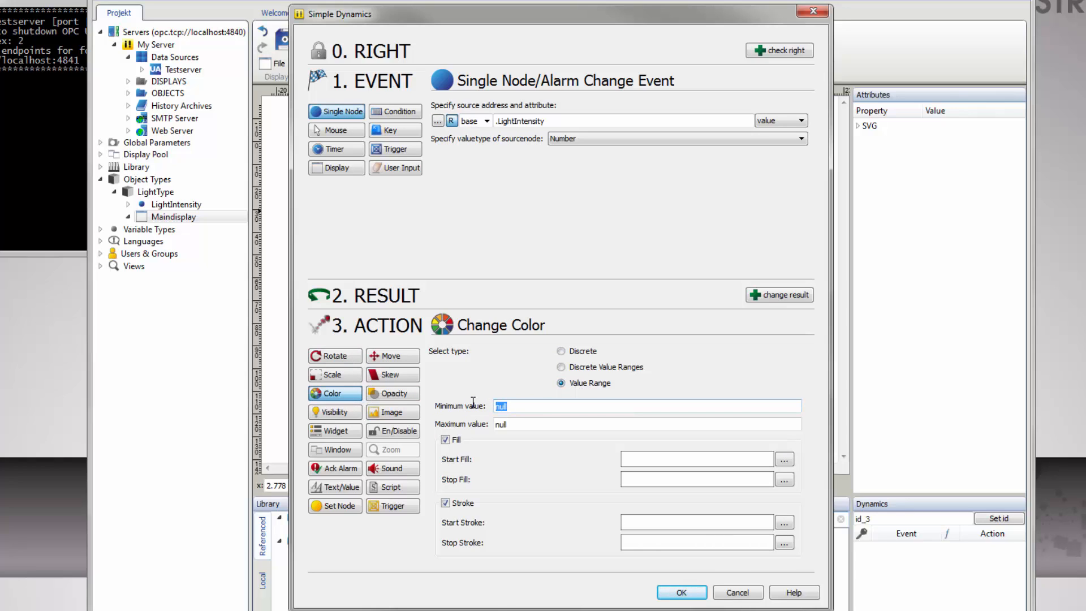
pyautogui.write('0')
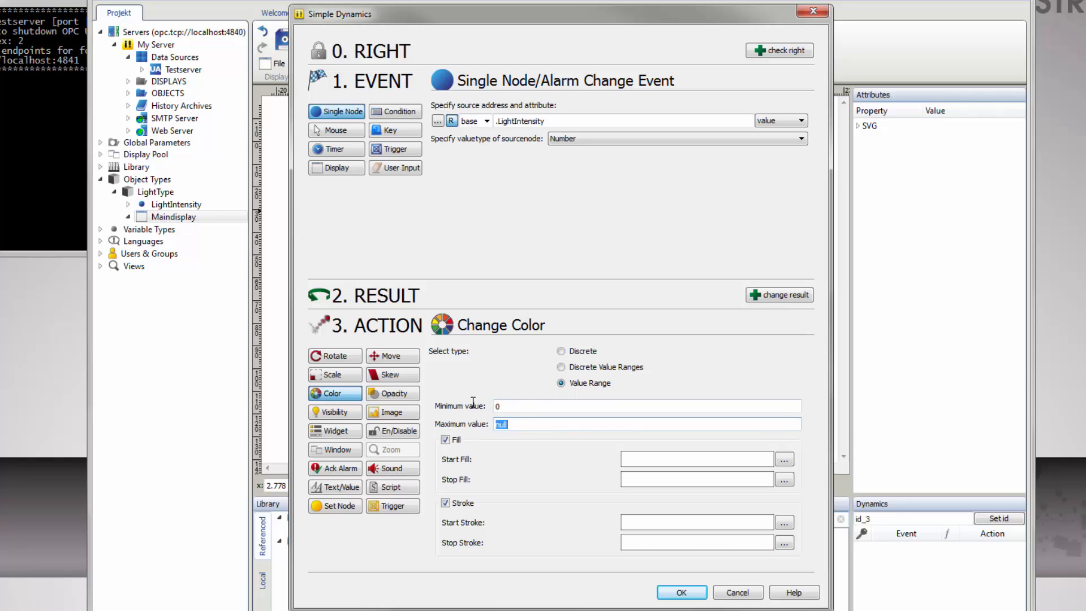
pyautogui.write('100')
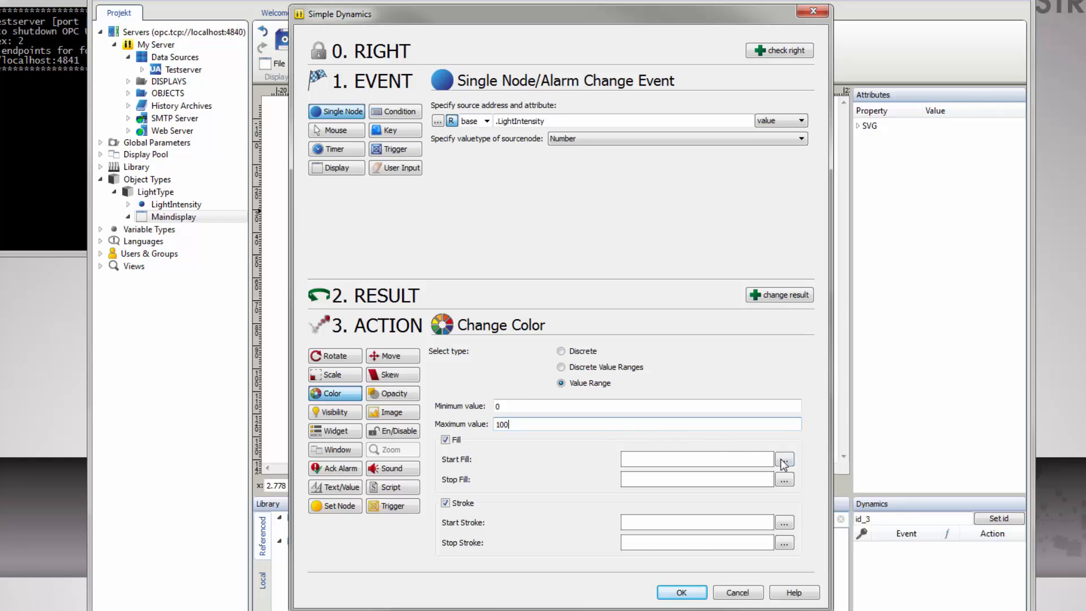
# Set fill from grey start to yellow stop, exclude Stroke, and confirm the dynamic
pyautogui.click(785, 459)
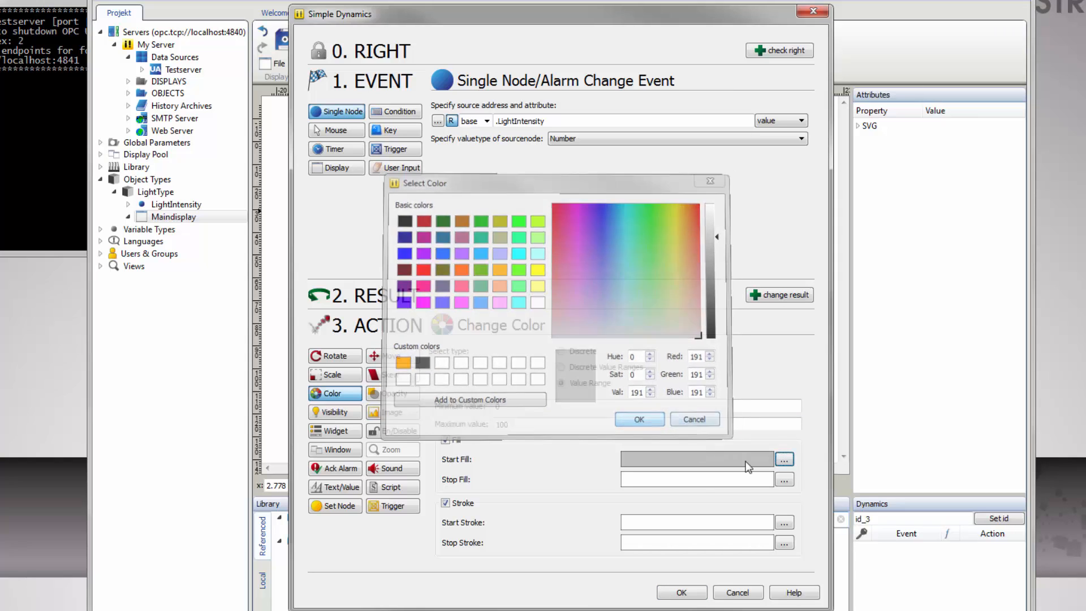
pyautogui.click(681, 203)
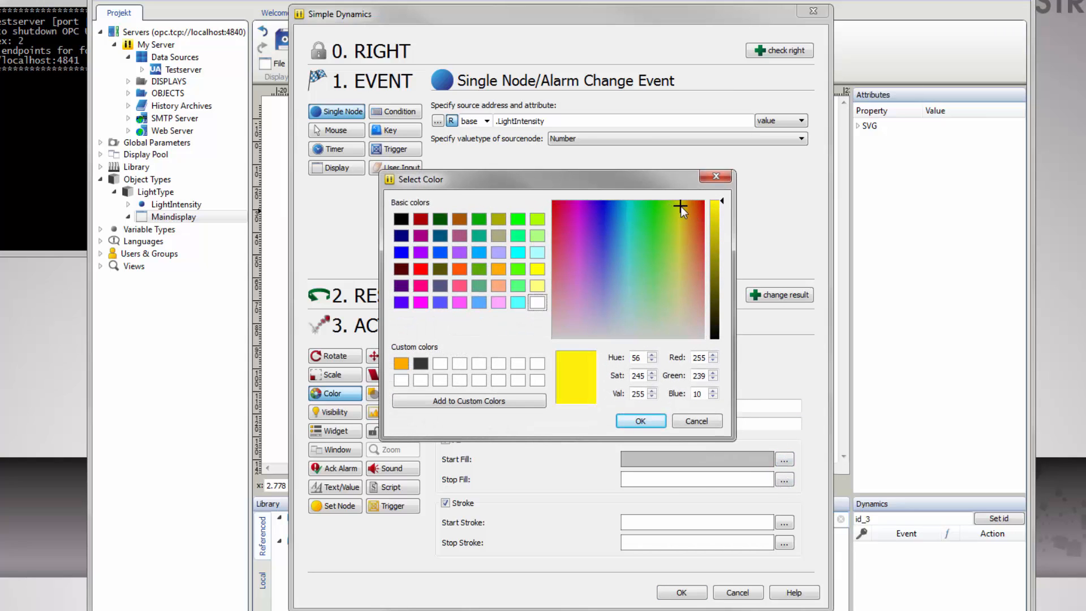
pyautogui.click(640, 420)
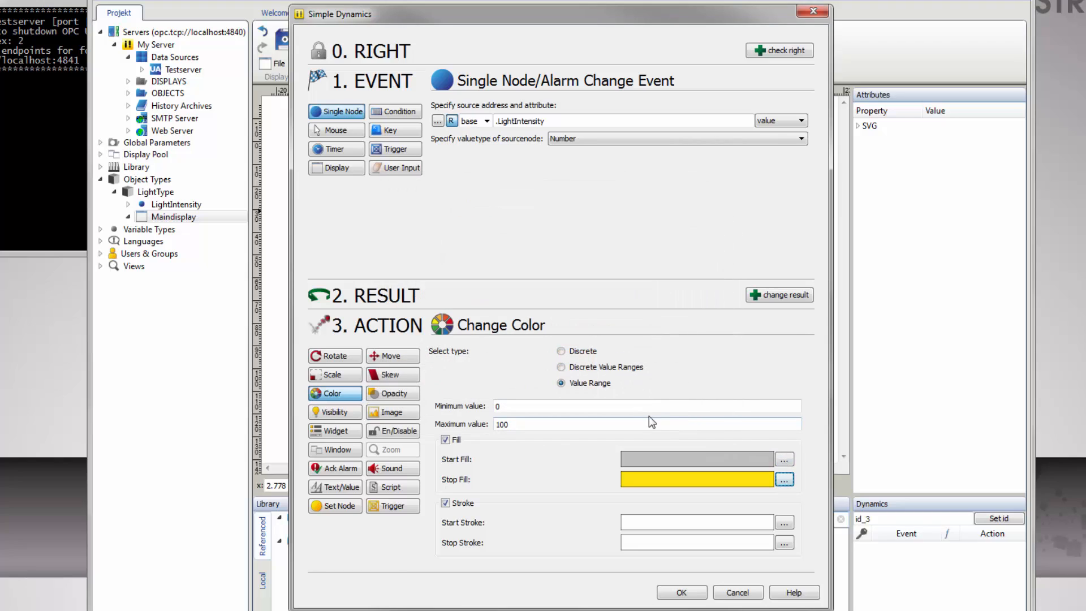
pyautogui.click(447, 502)
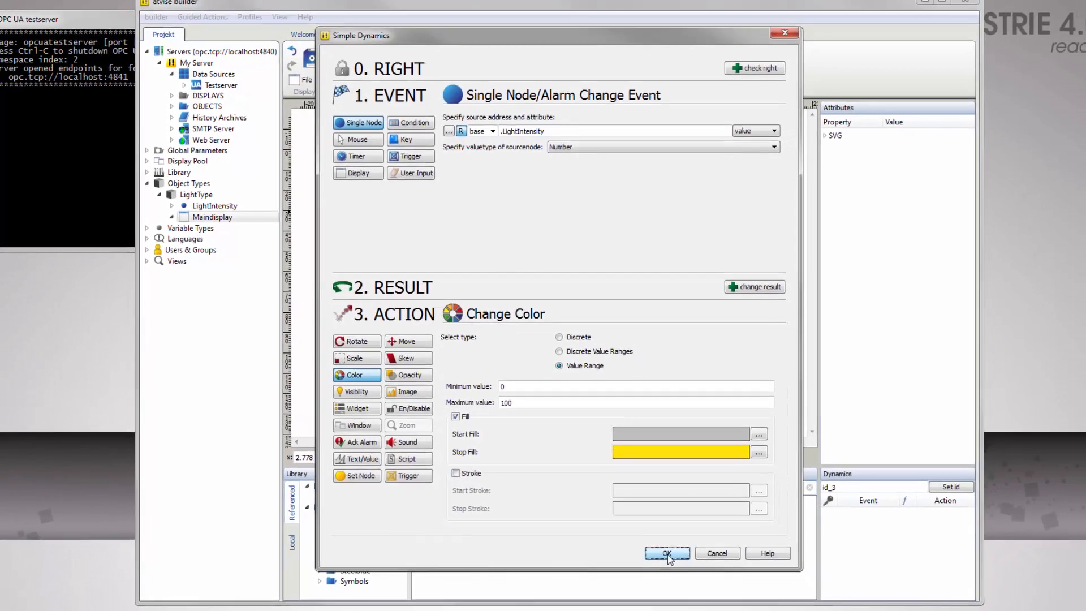
pyautogui.click(667, 553)
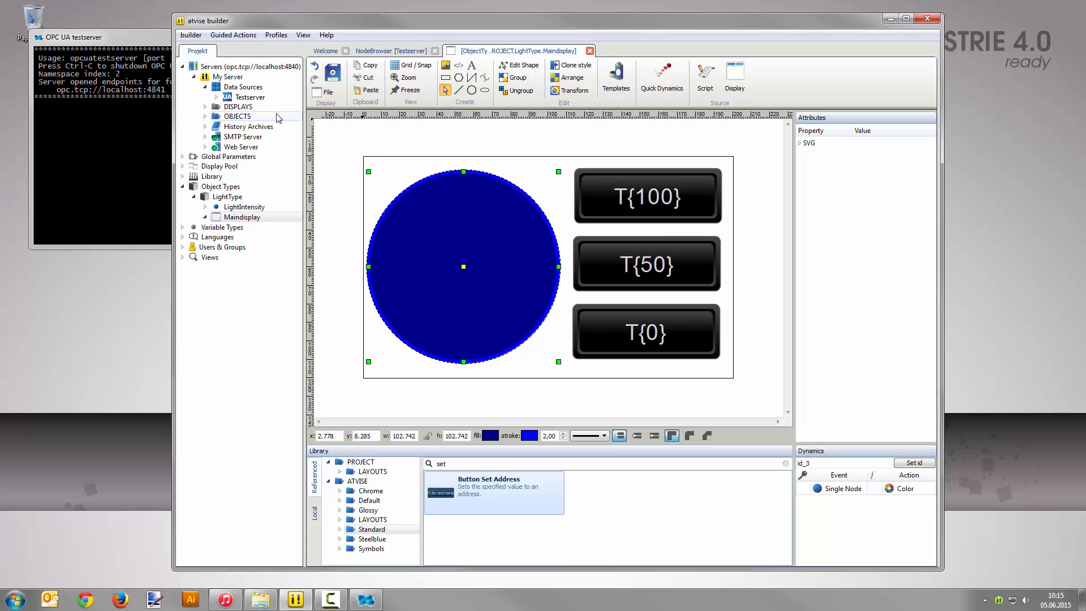
# Add numbered LightType objects under OBJECTS named Light_%1 with count 3
pyautogui.rightClick(236, 115)
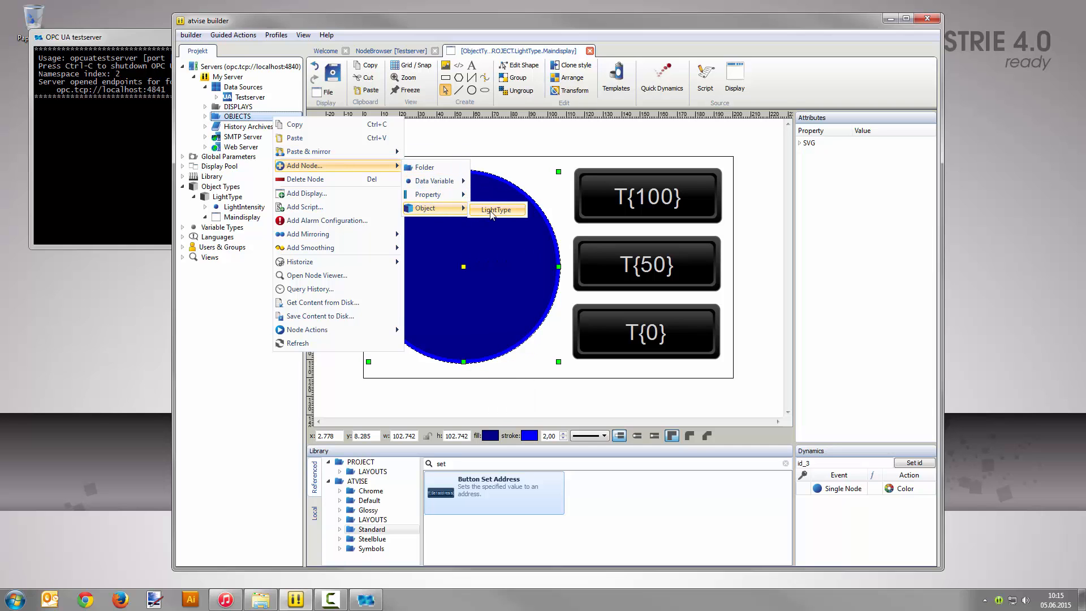
pyautogui.click(495, 210)
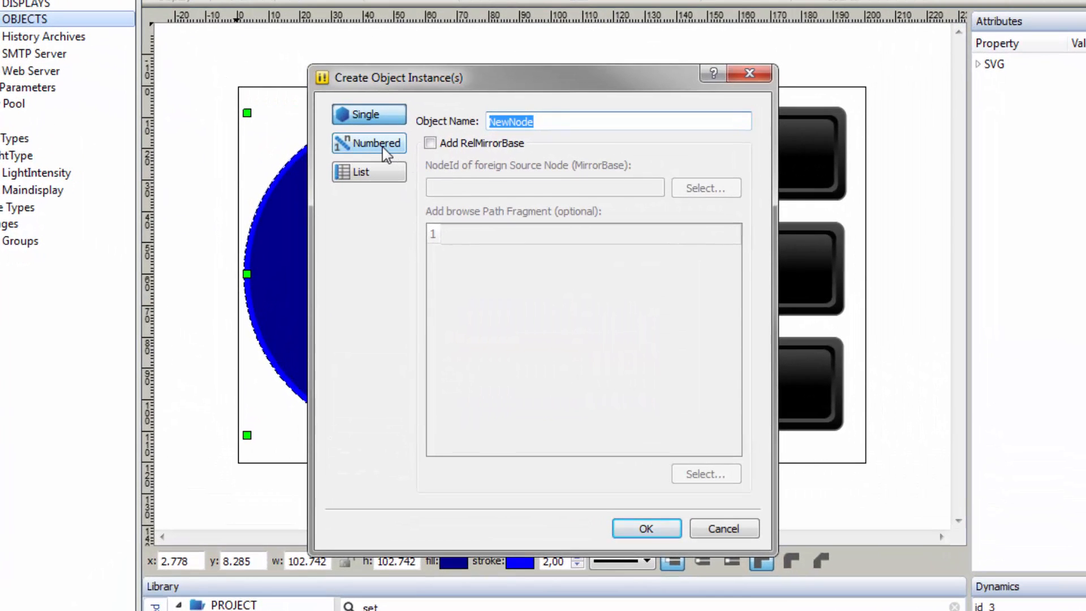
pyautogui.click(369, 144)
pyautogui.write('Light_%1')
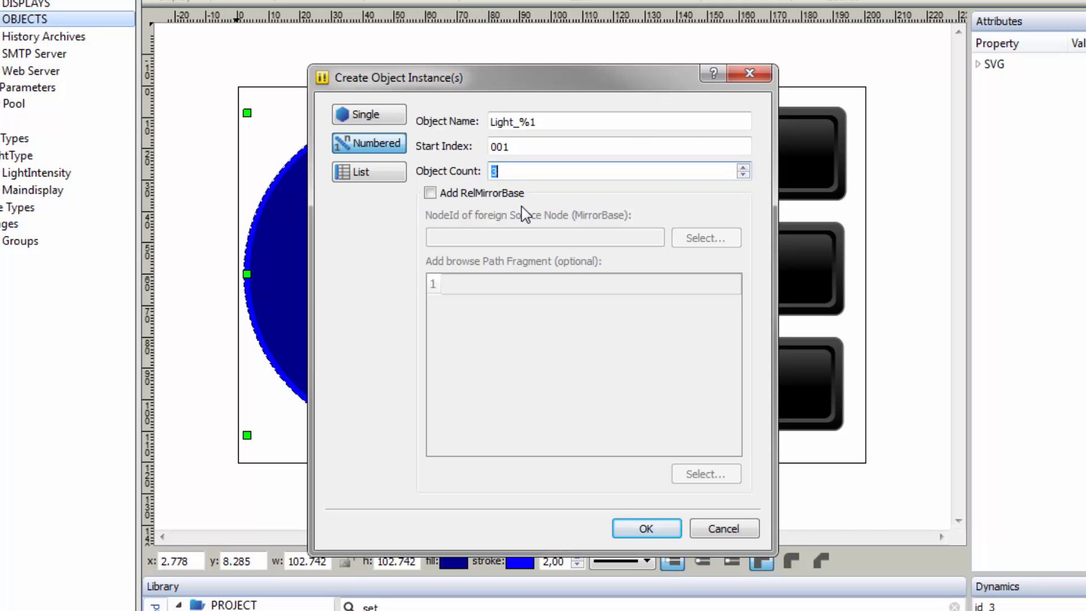
# Enable RelMirrorBase to Testserver/ns=2;s=L%1 and create the three instances
pyautogui.click(430, 192)
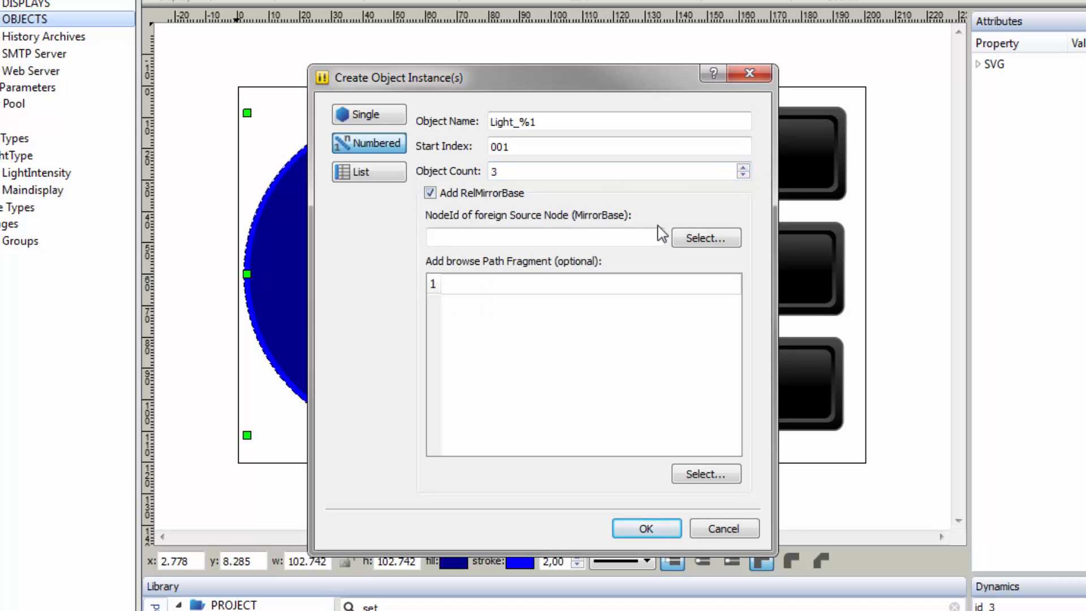
pyautogui.click(705, 238)
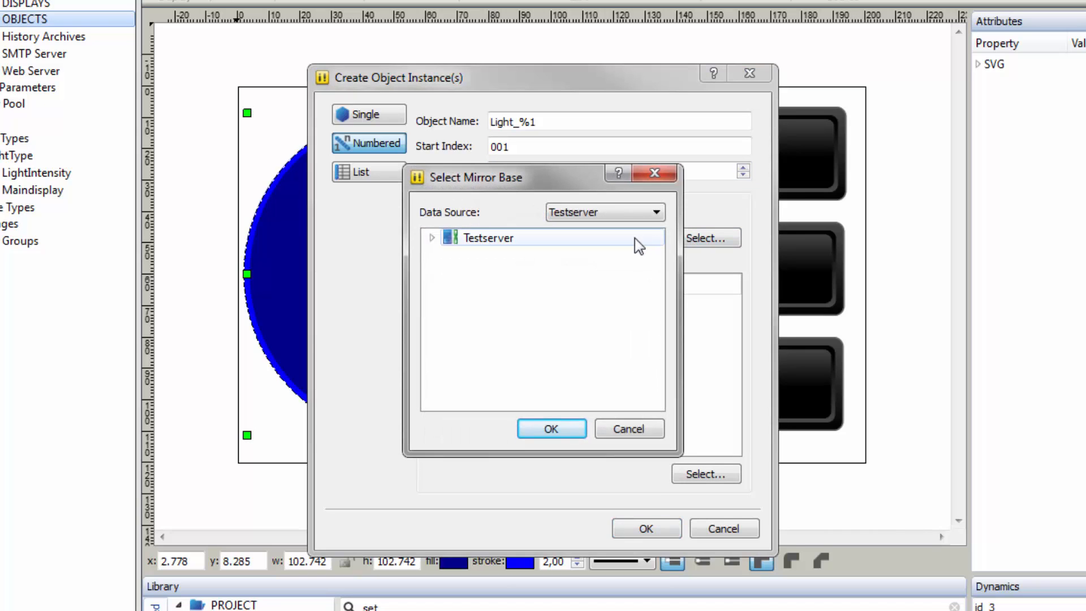
pyautogui.click(432, 238)
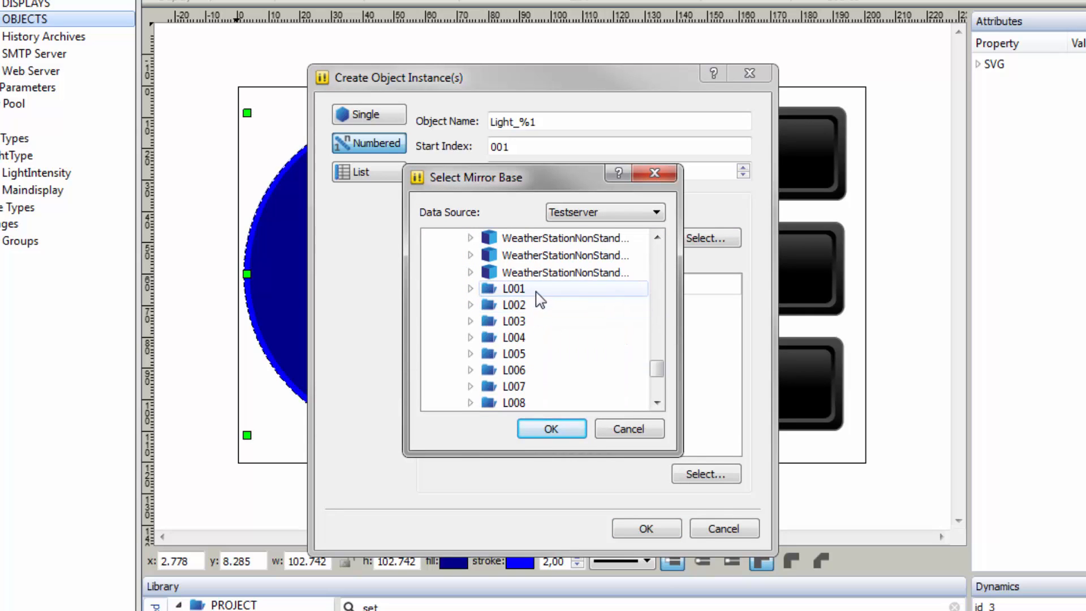
pyautogui.click(538, 288)
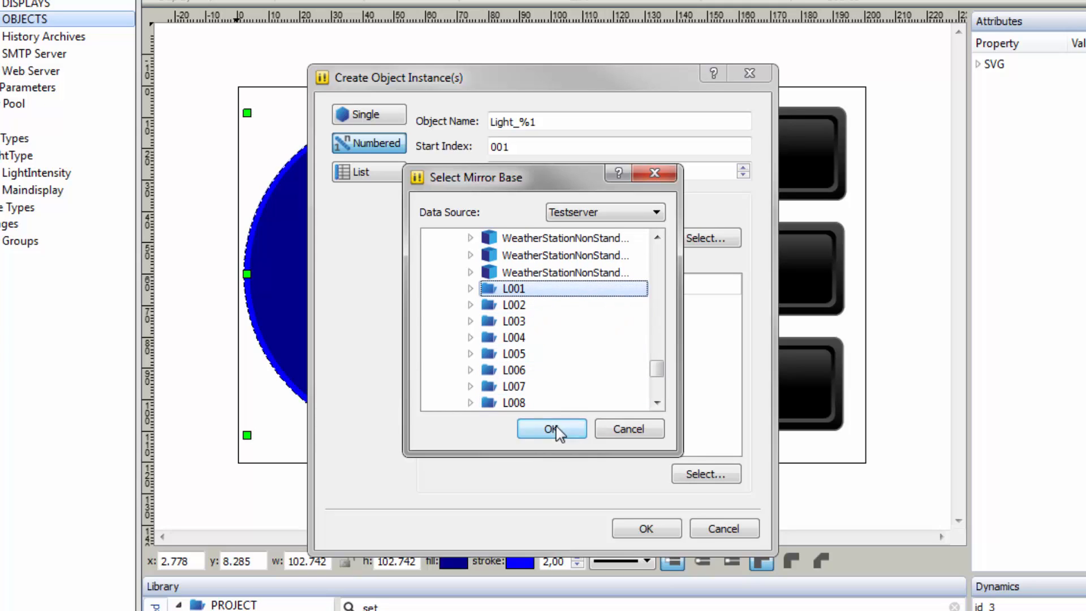
pyautogui.click(552, 429)
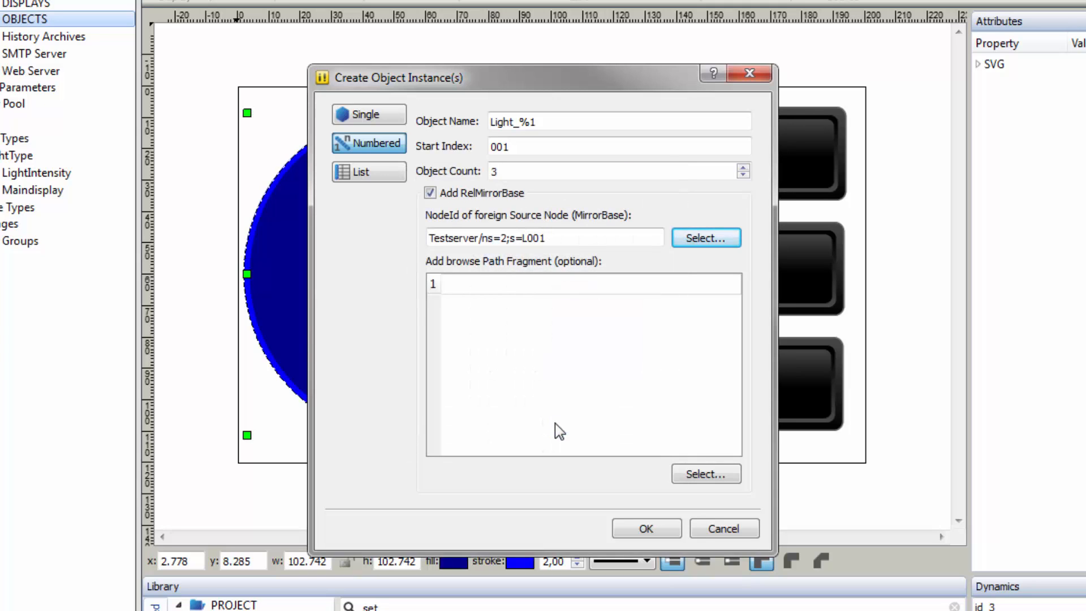
pyautogui.moveTo(615, 263)
pyautogui.write('%')
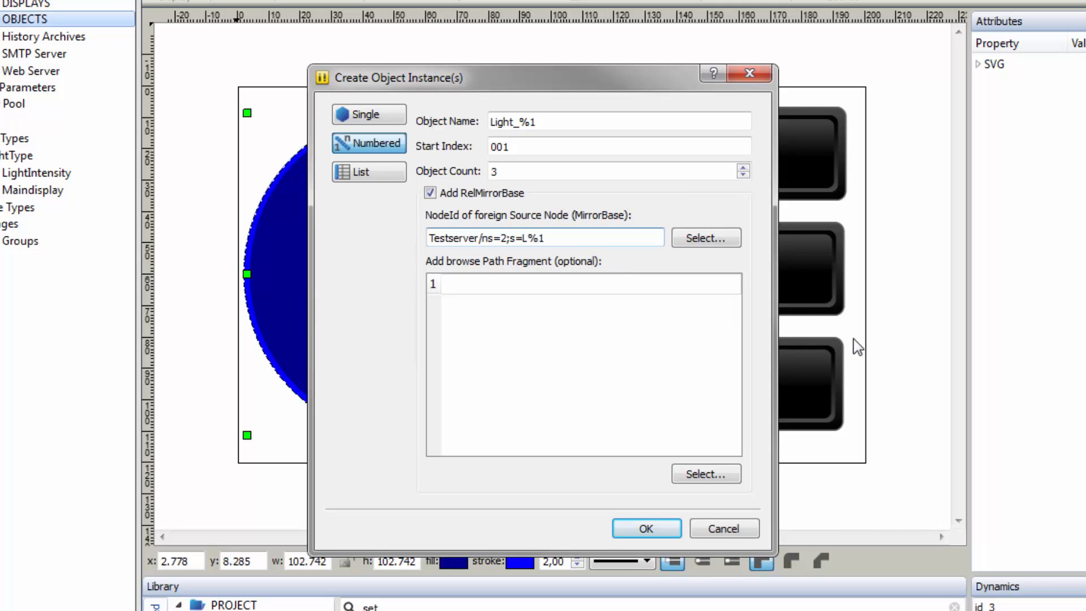
pyautogui.moveTo(839, 333)
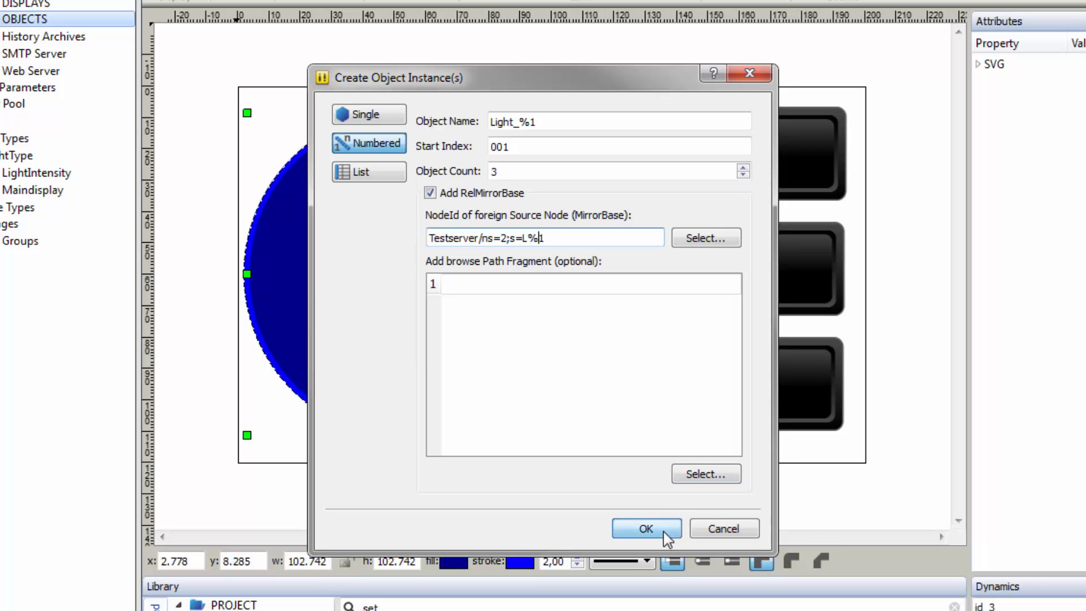
pyautogui.click(646, 528)
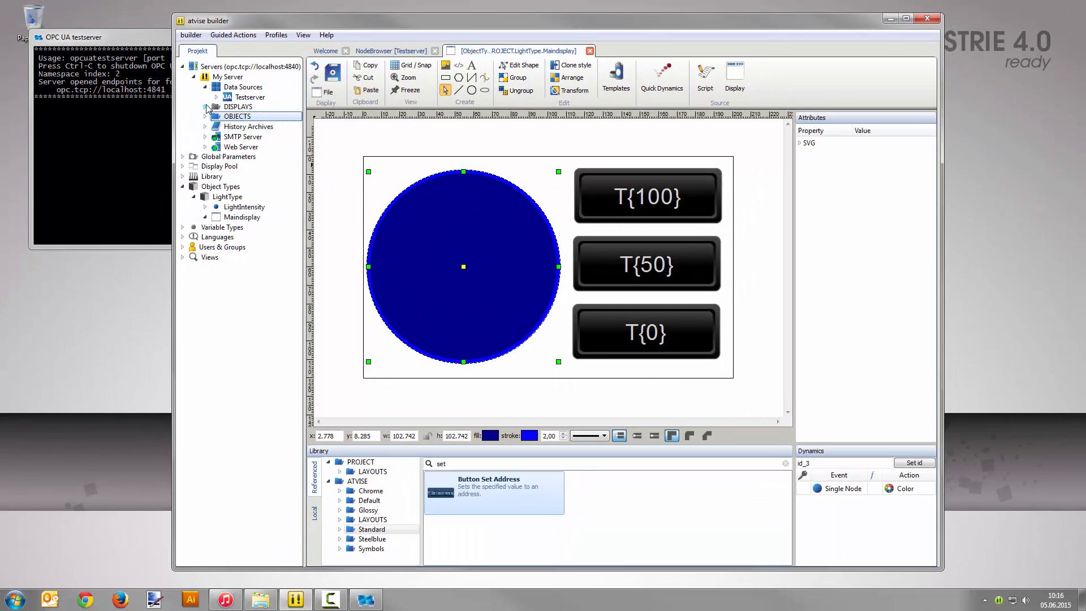
# Drop Light_001, Light_002 and Light_003 onto the Main display and save it
pyautogui.click(197, 106)
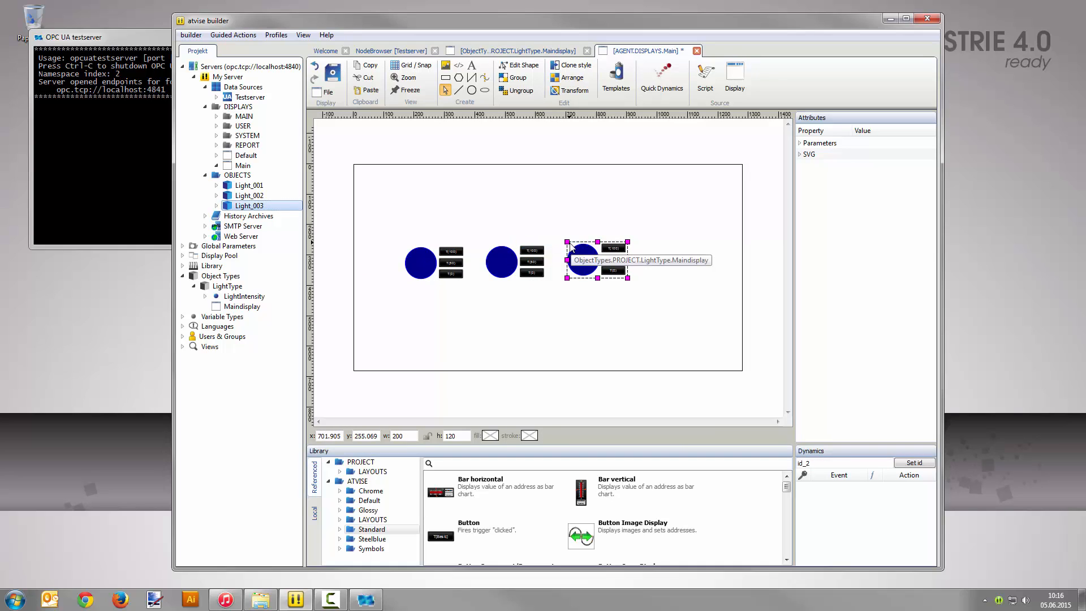
pyautogui.moveTo(566, 245)
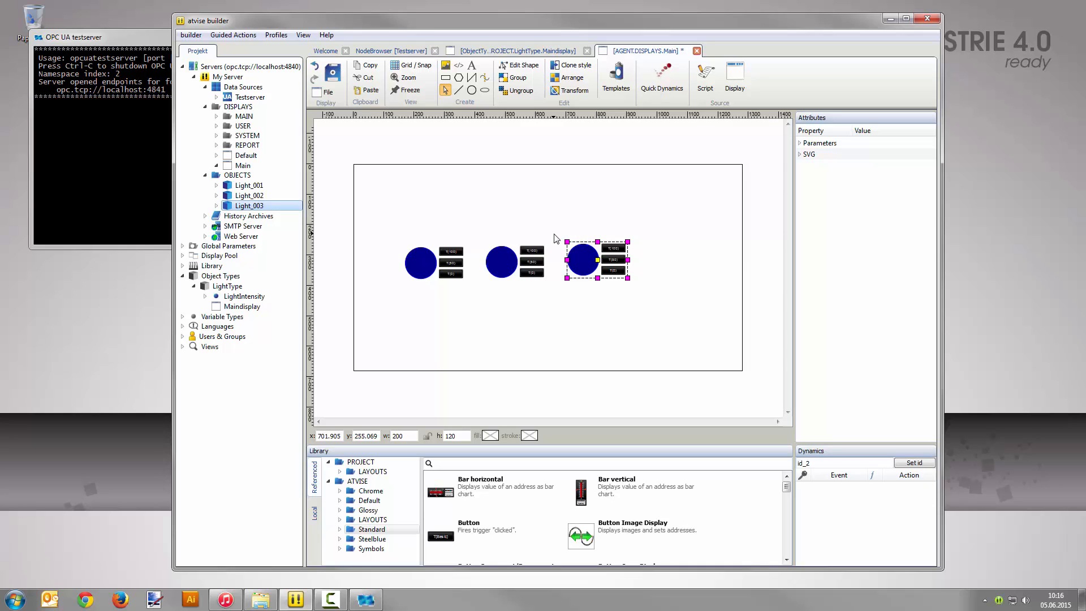
pyautogui.moveTo(357, 113)
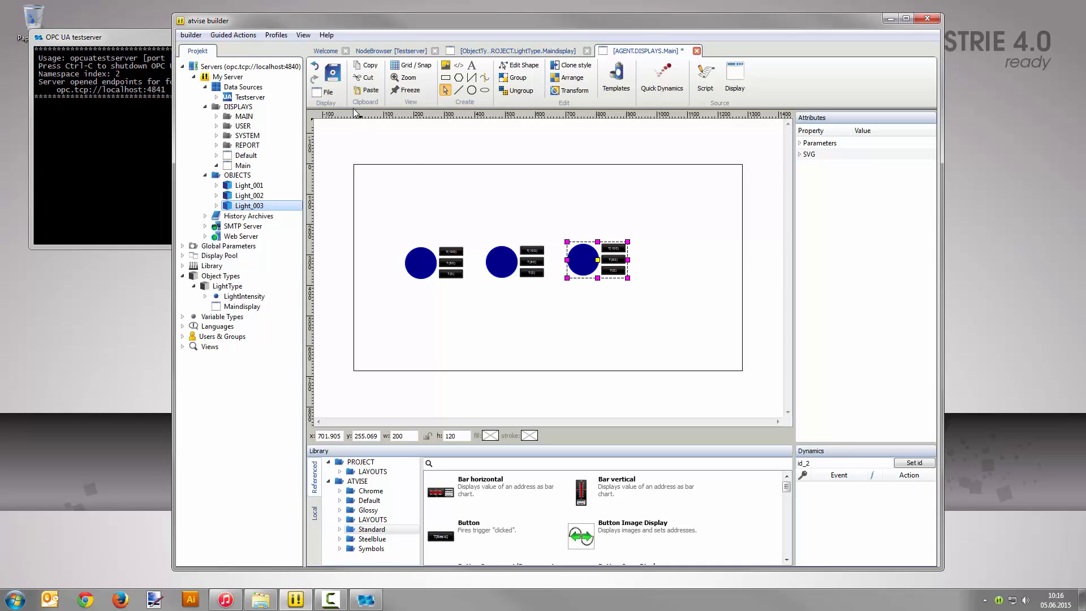
pyautogui.click(333, 74)
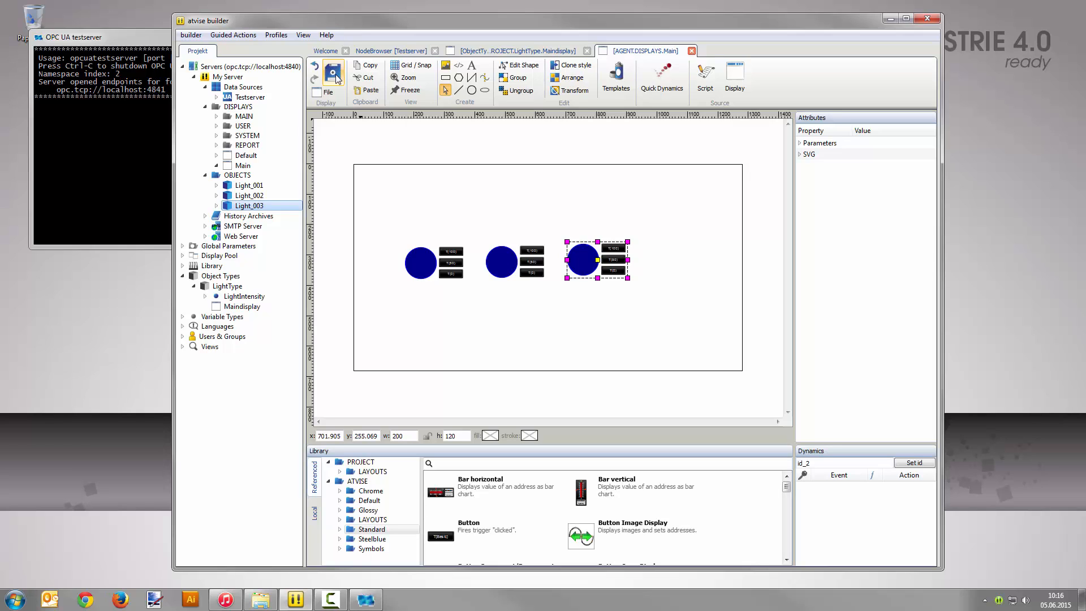
pyautogui.click(233, 34)
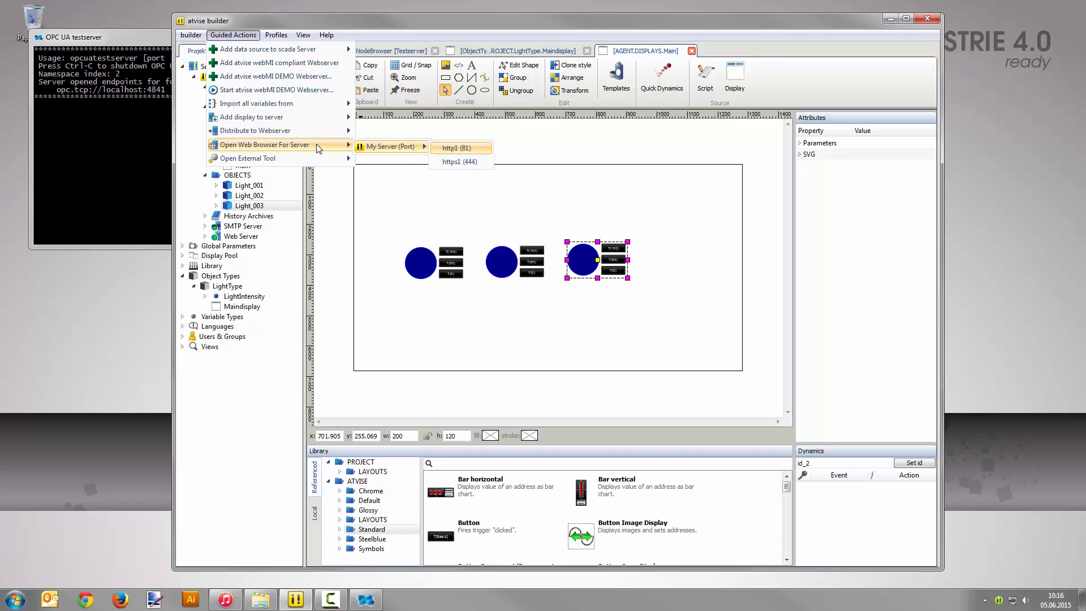
pyautogui.moveTo(463, 148)
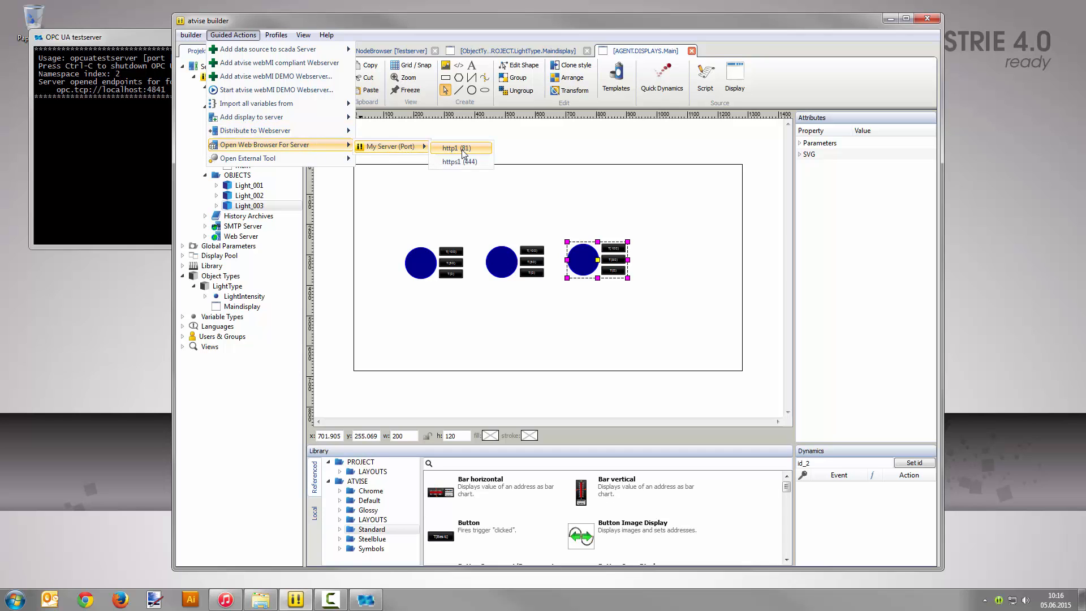
# Launch My Server via http (81) and drive the third light with its 100 and 50 buttons
pyautogui.click(455, 147)
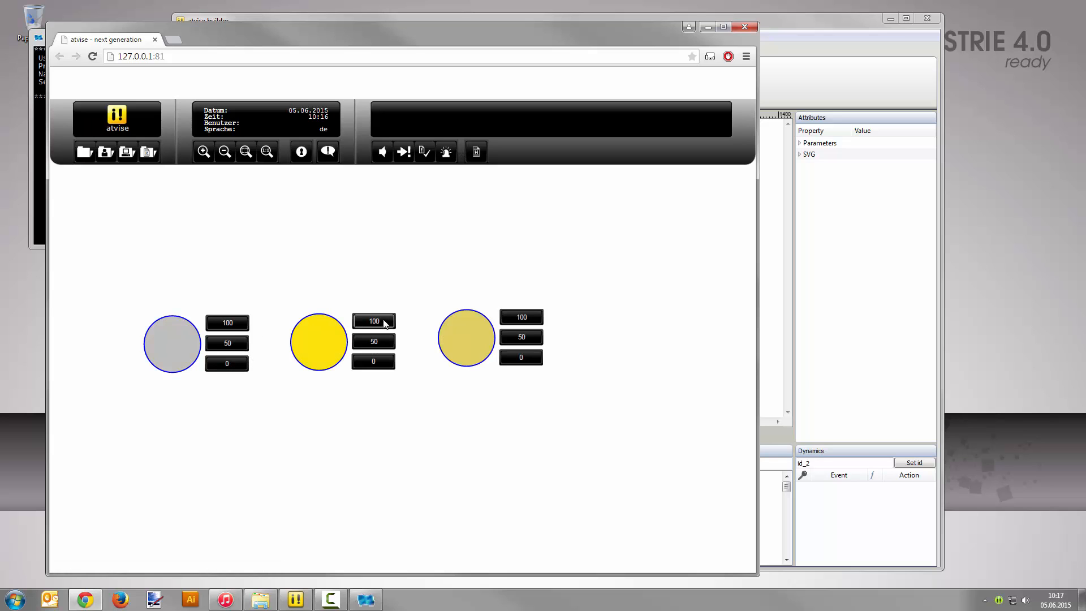
pyautogui.click(520, 317)
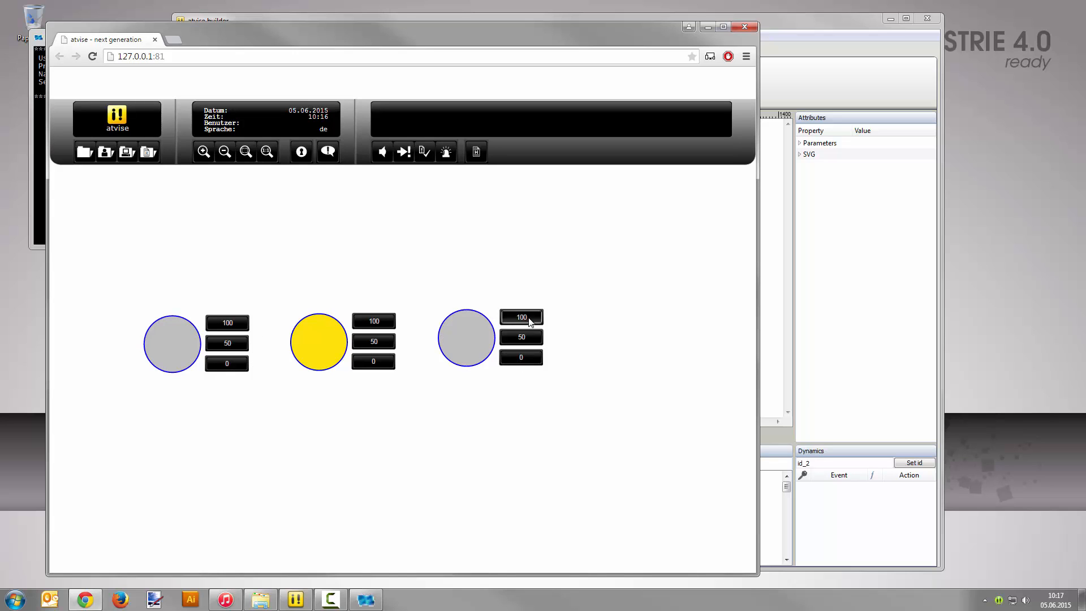
pyautogui.click(520, 337)
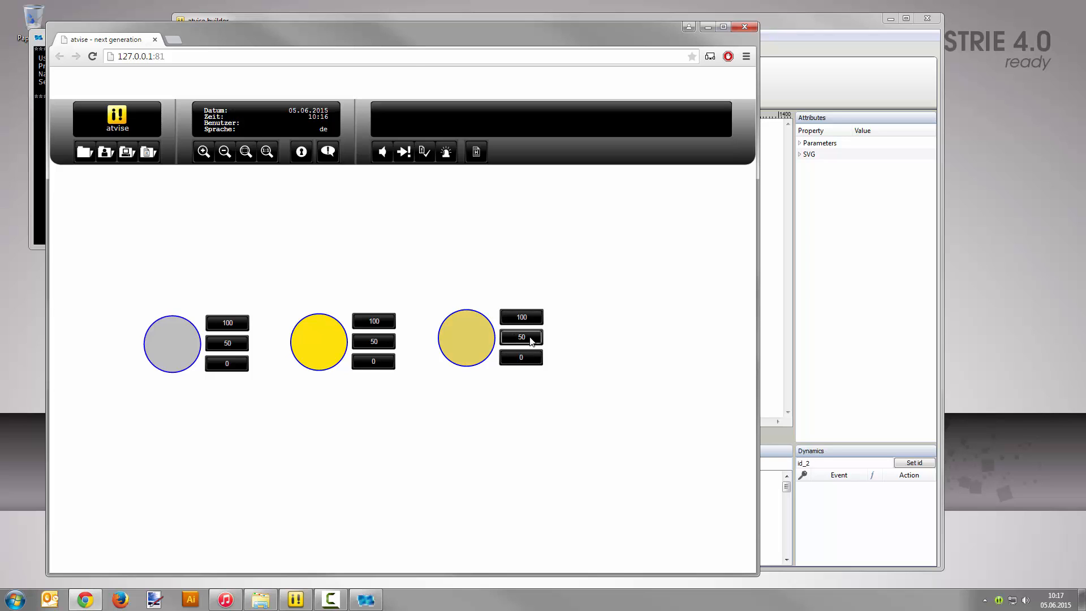